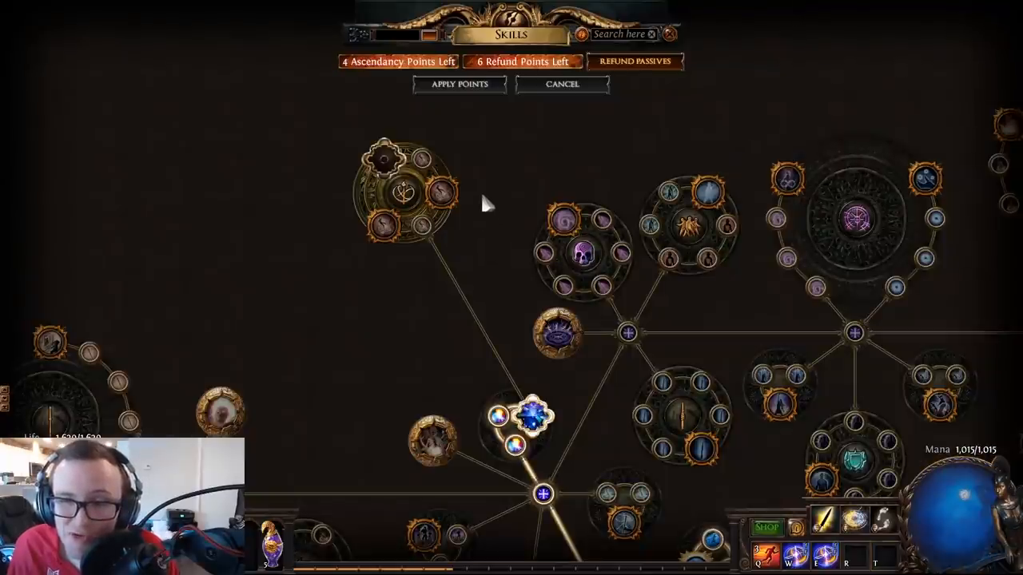
mouse_move(444, 198)
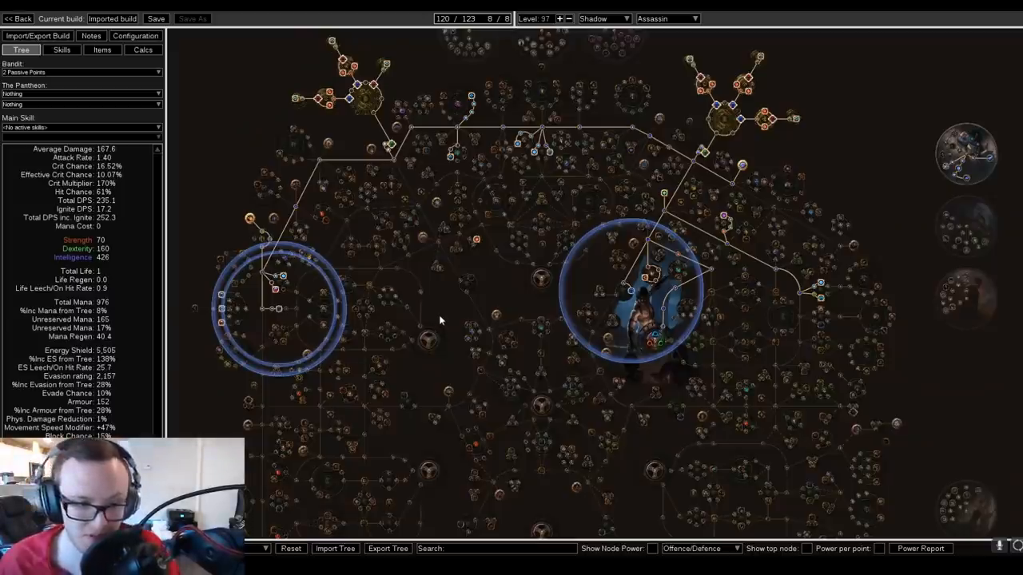
- Show the equipped gear: Eternity Shroud body armour, flasks and cluster jewel sockets
left_click(103, 49)
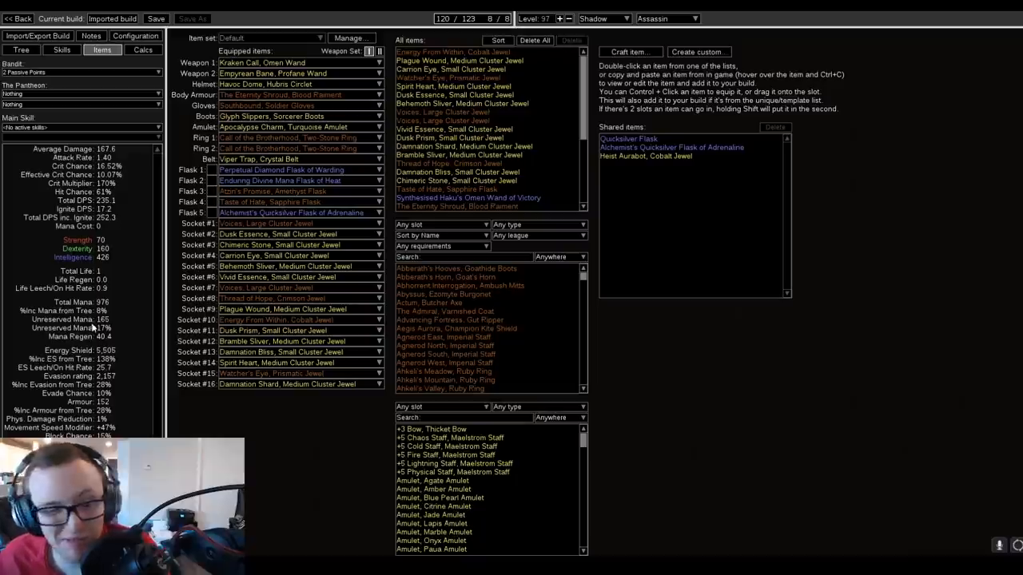
mouse_move(121, 302)
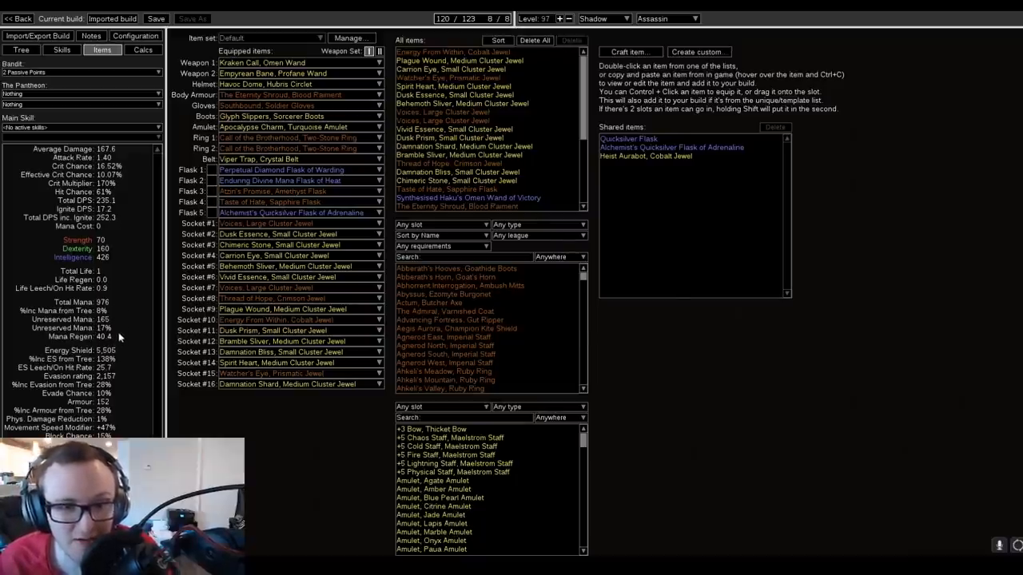
mouse_move(280, 95)
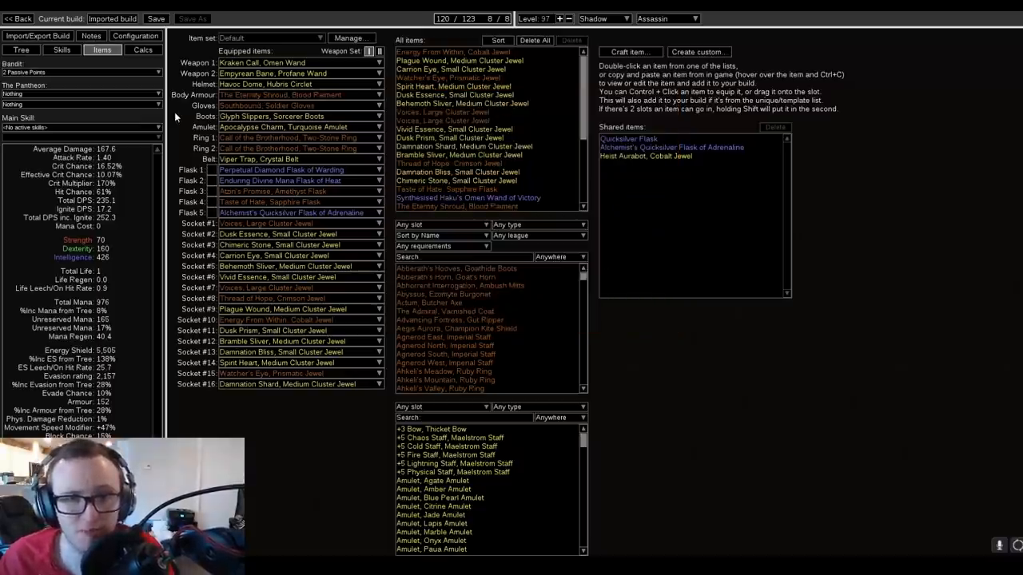
mouse_move(258, 160)
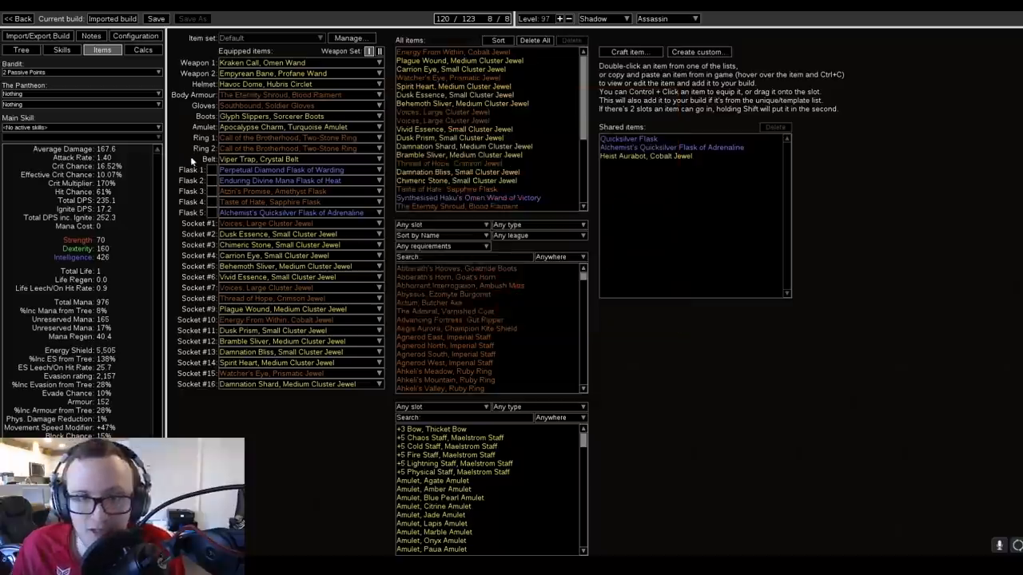
mouse_move(272, 115)
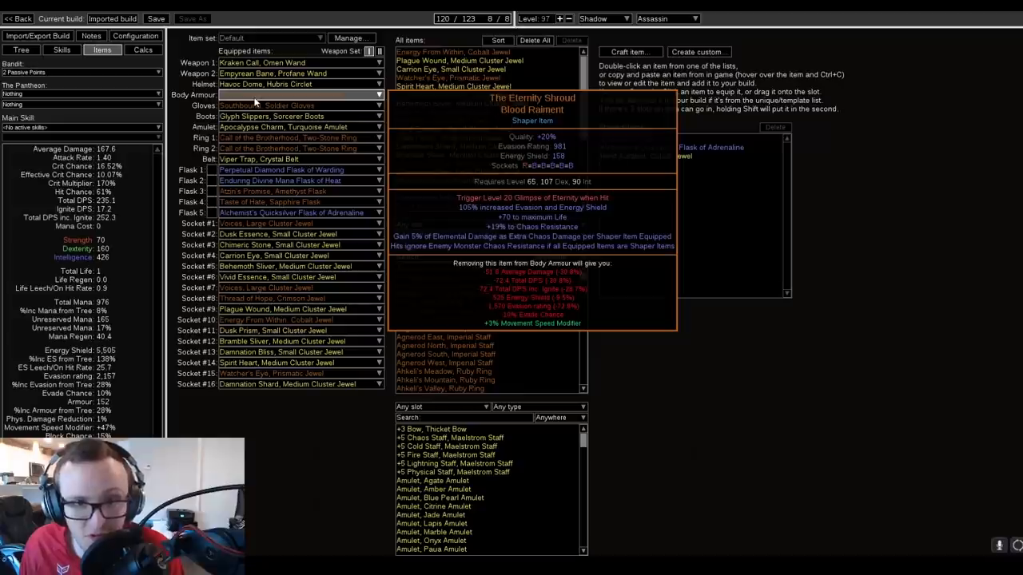
- Review the body-armour Penance Brand links and Call of the Brotherhood ring, ending on Eternity Shroud details
left_click(60, 50)
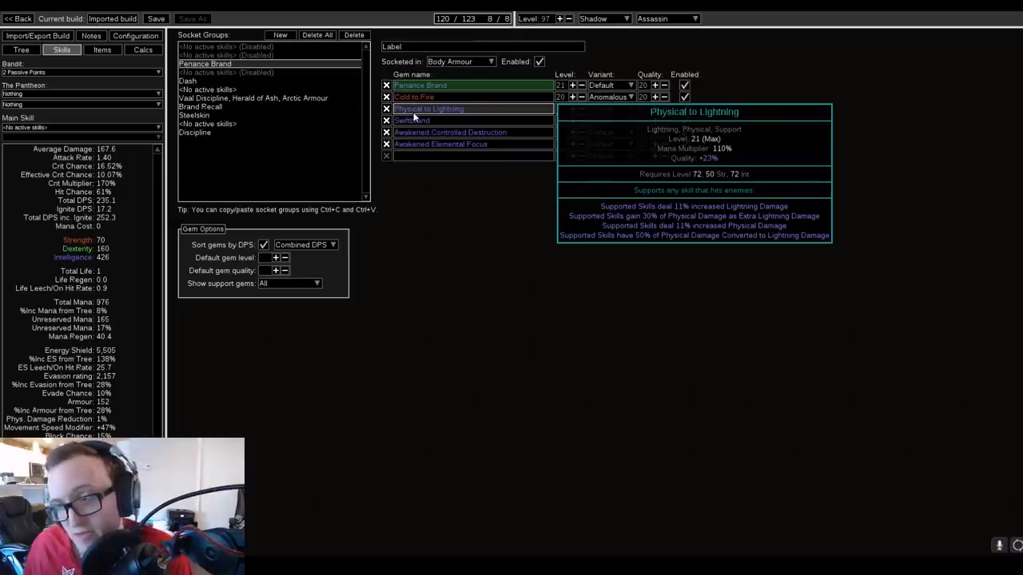
left_click(102, 49)
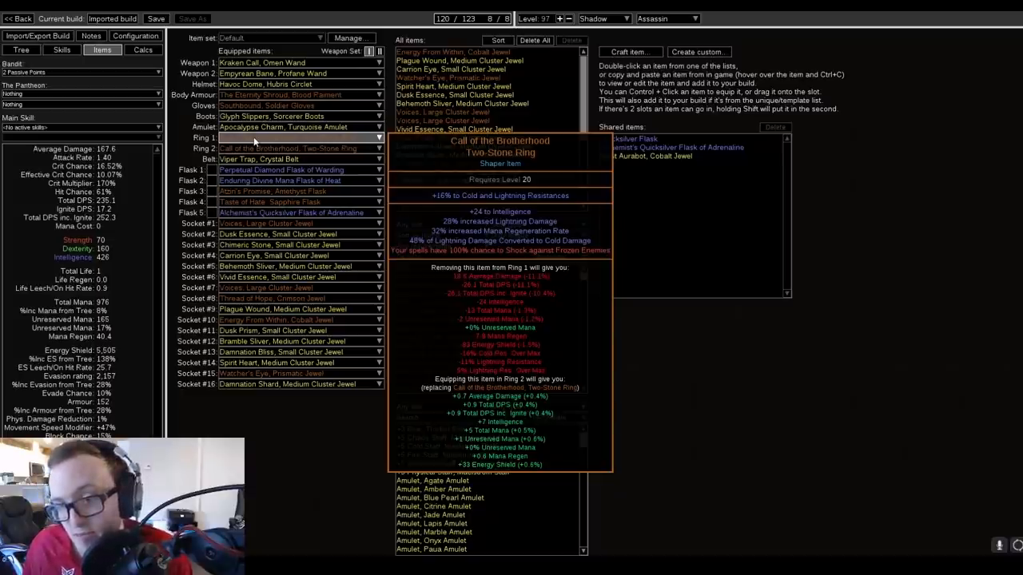
left_click(61, 49)
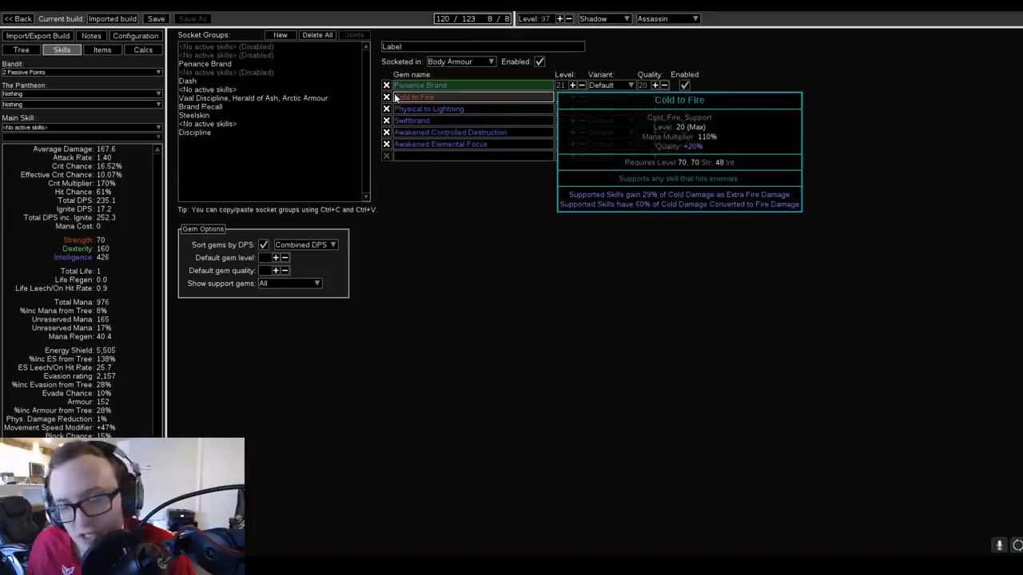
left_click(102, 50)
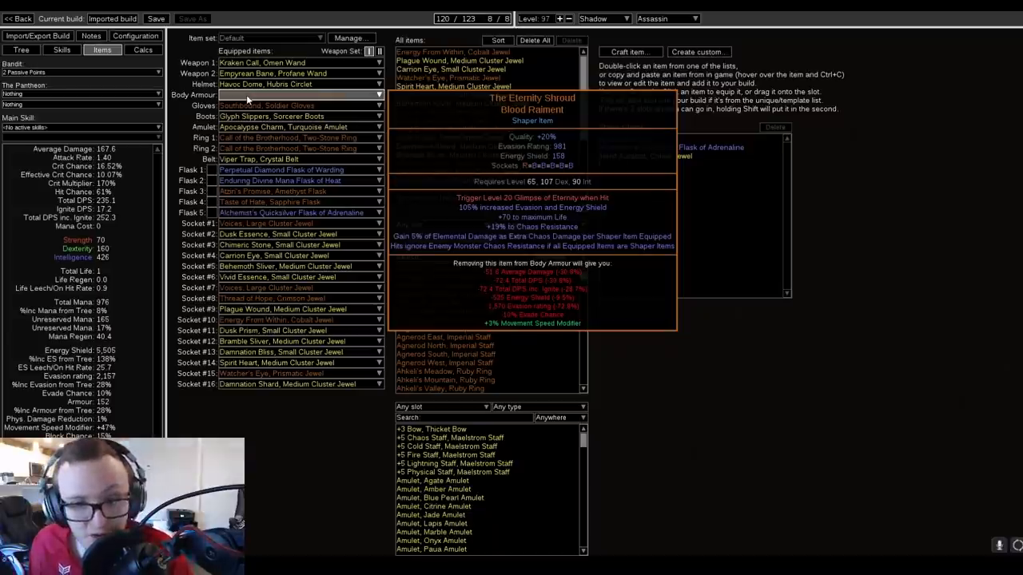
mouse_move(262, 98)
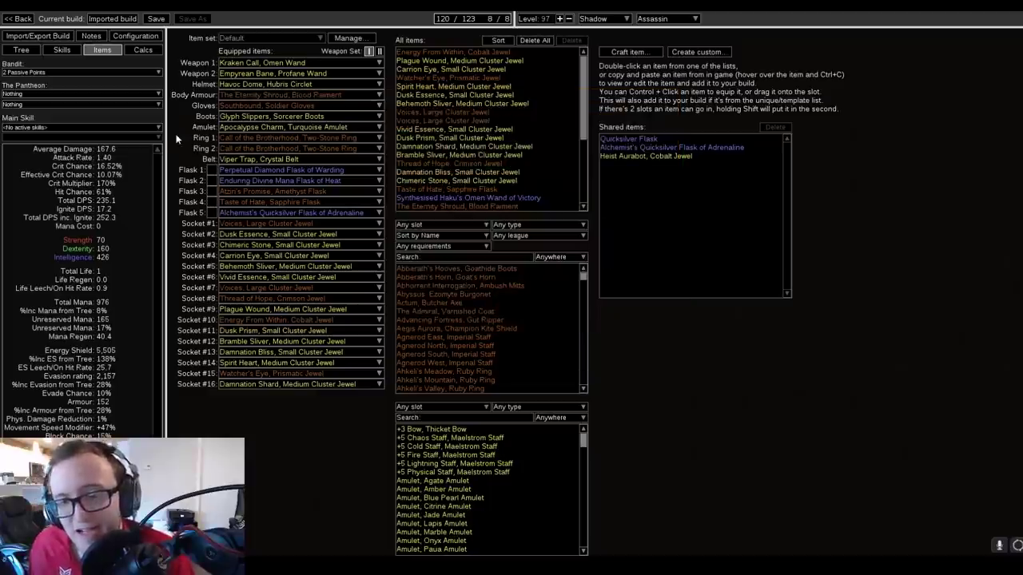
mouse_move(280, 94)
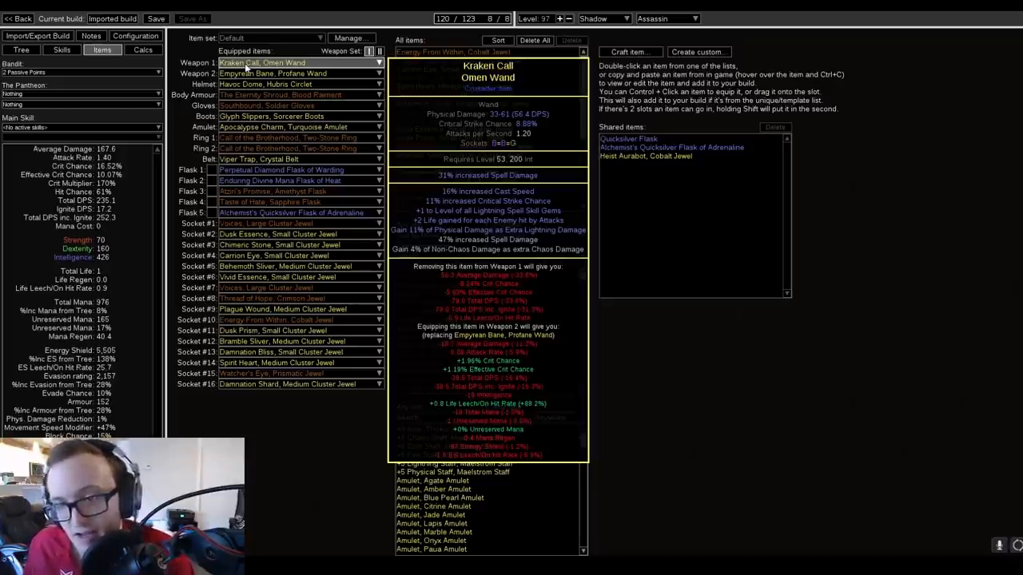
- Return from the gear list to the passive tree with 120 of 129 points allocated
left_click(22, 50)
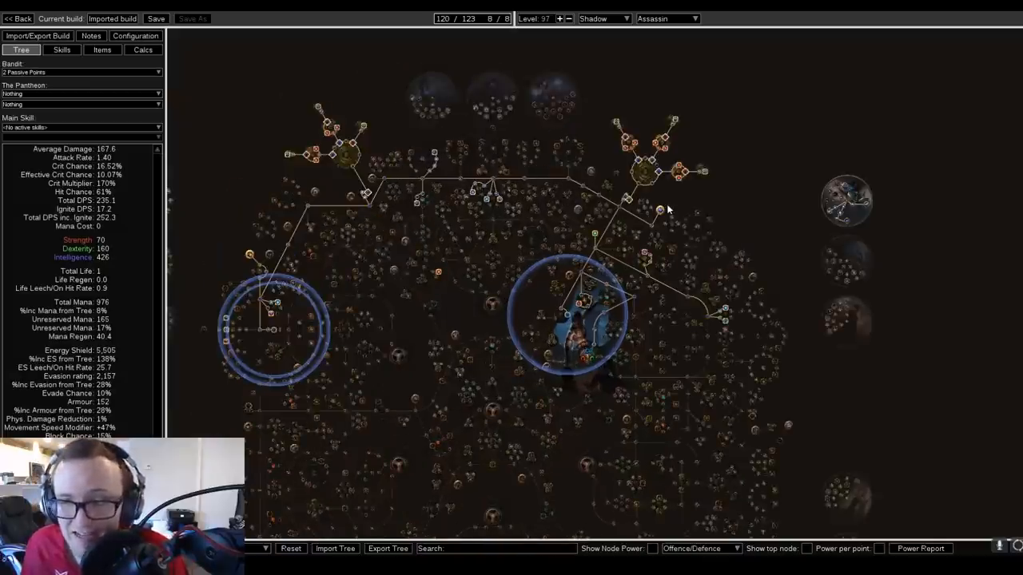
mouse_move(671, 209)
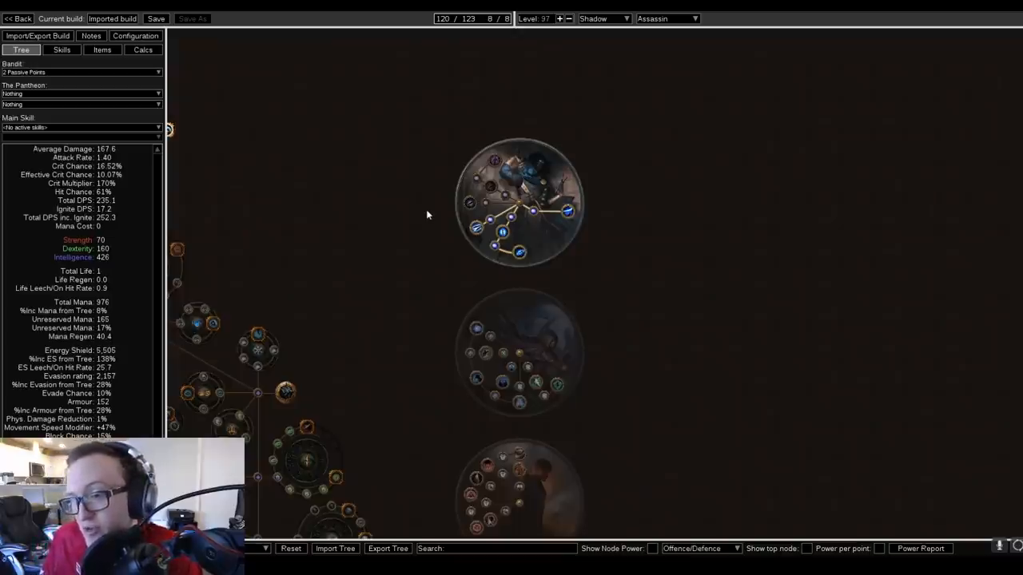
mouse_move(435, 236)
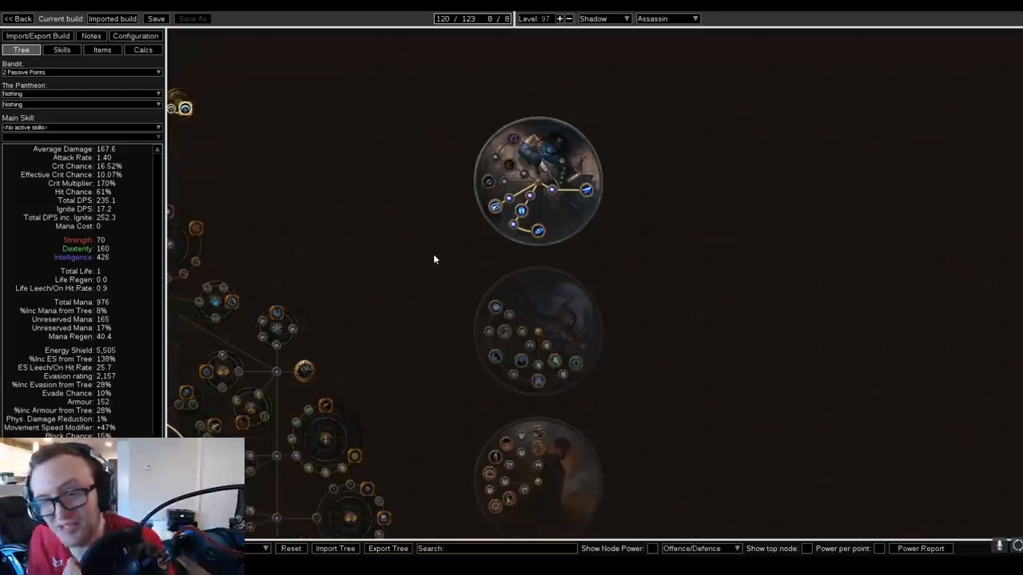
mouse_move(422, 251)
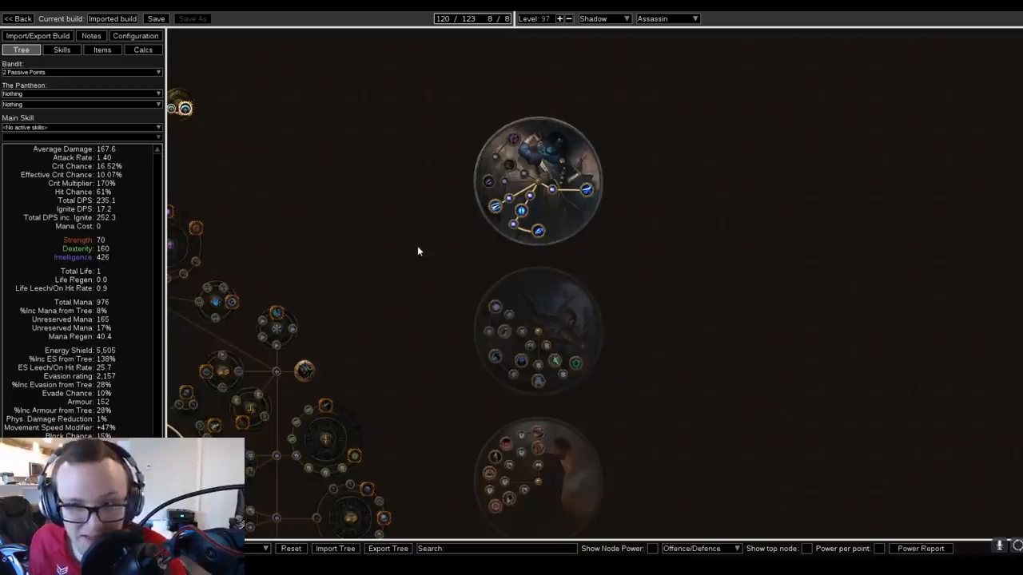
scroll("up", 3)
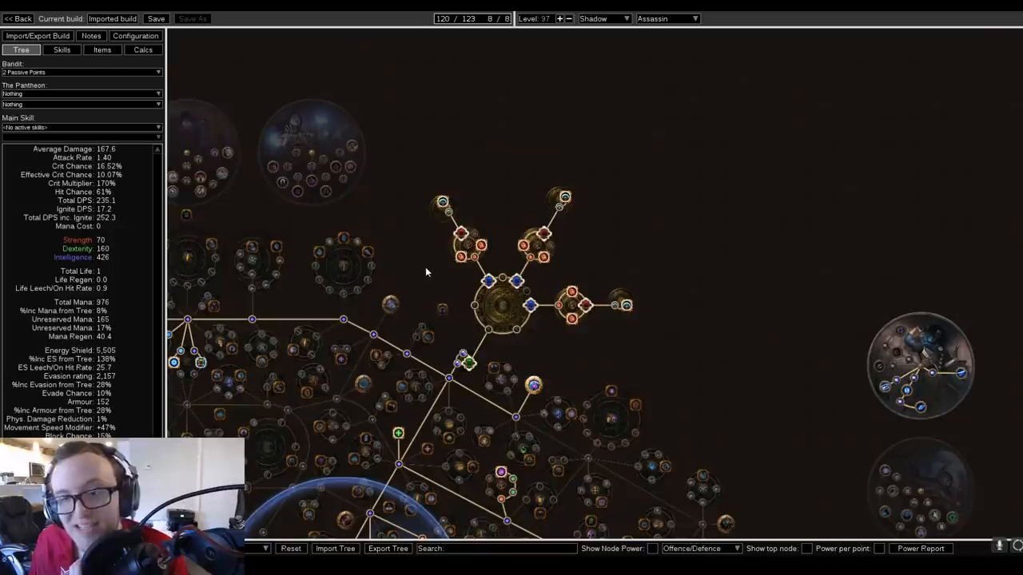
mouse_move(430, 249)
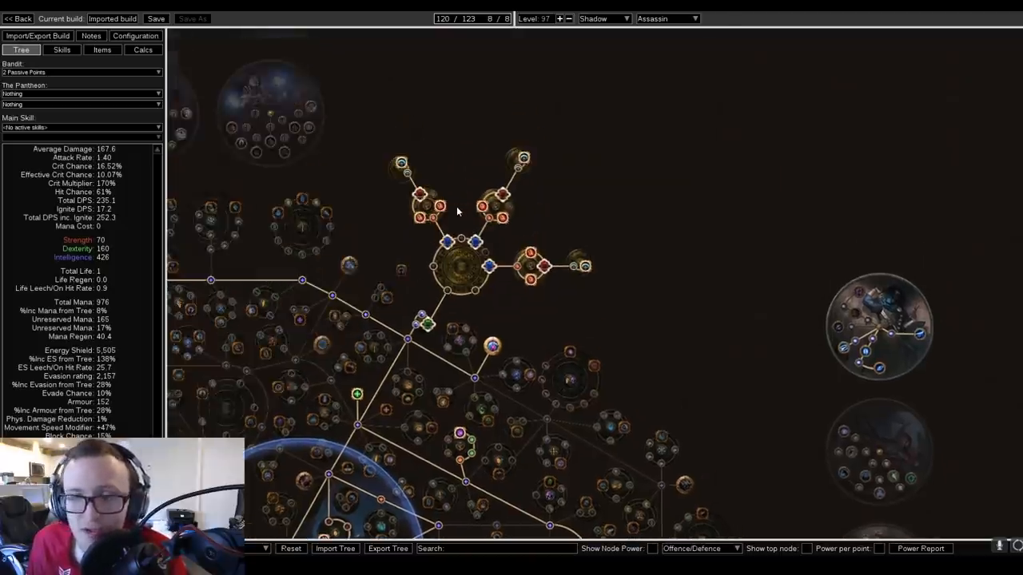
mouse_move(442, 207)
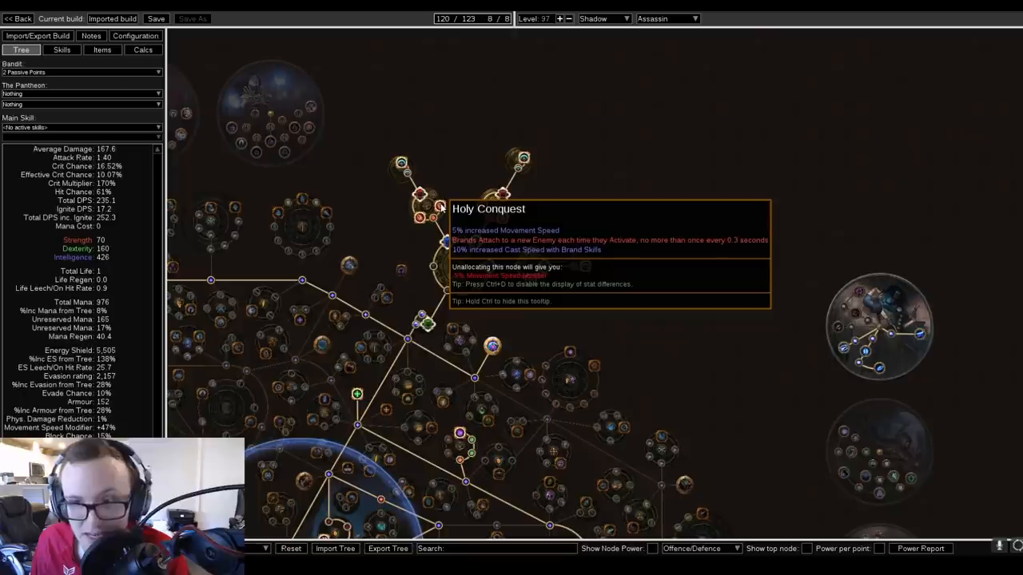
mouse_move(483, 206)
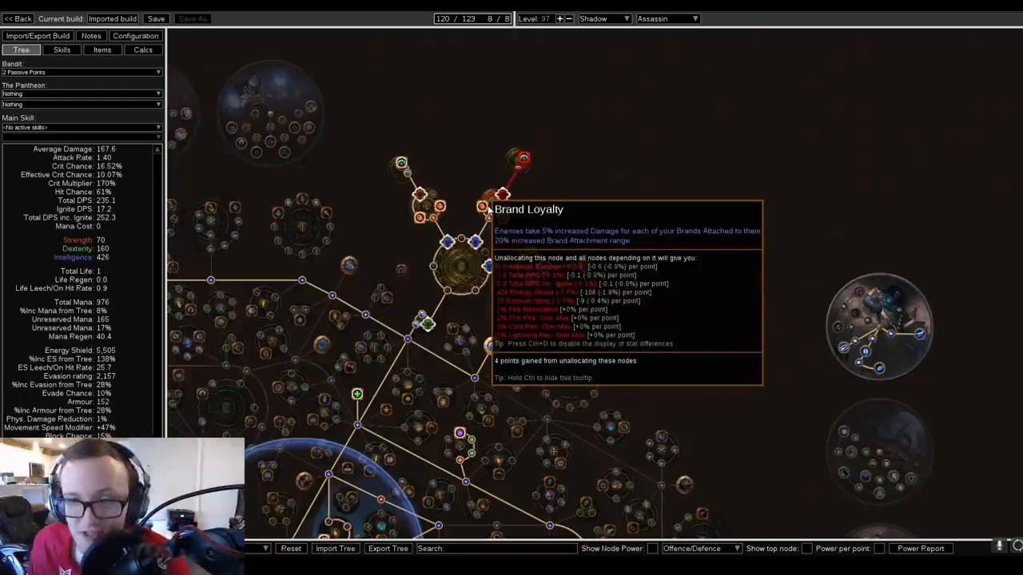
mouse_move(527, 238)
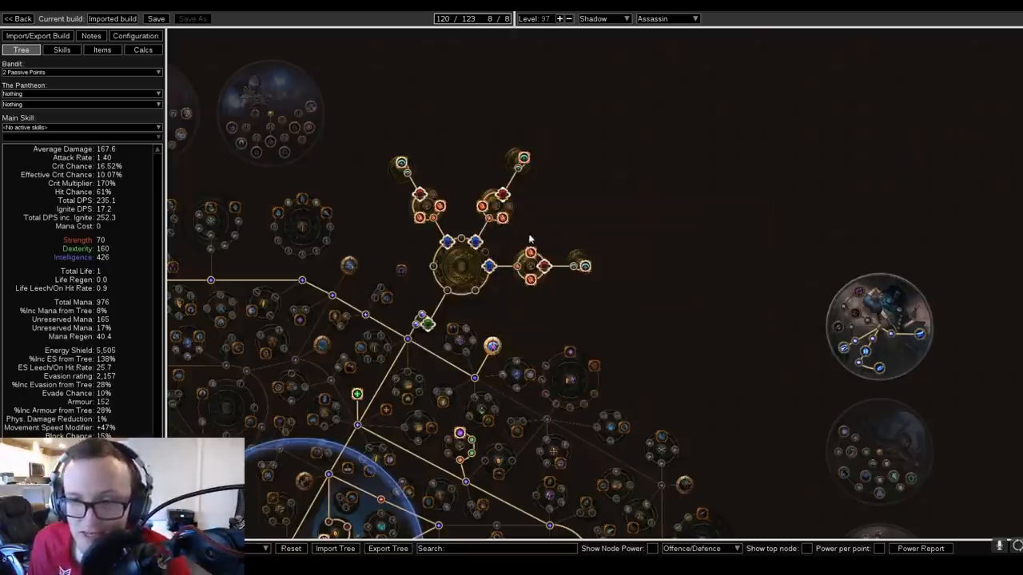
mouse_move(531, 254)
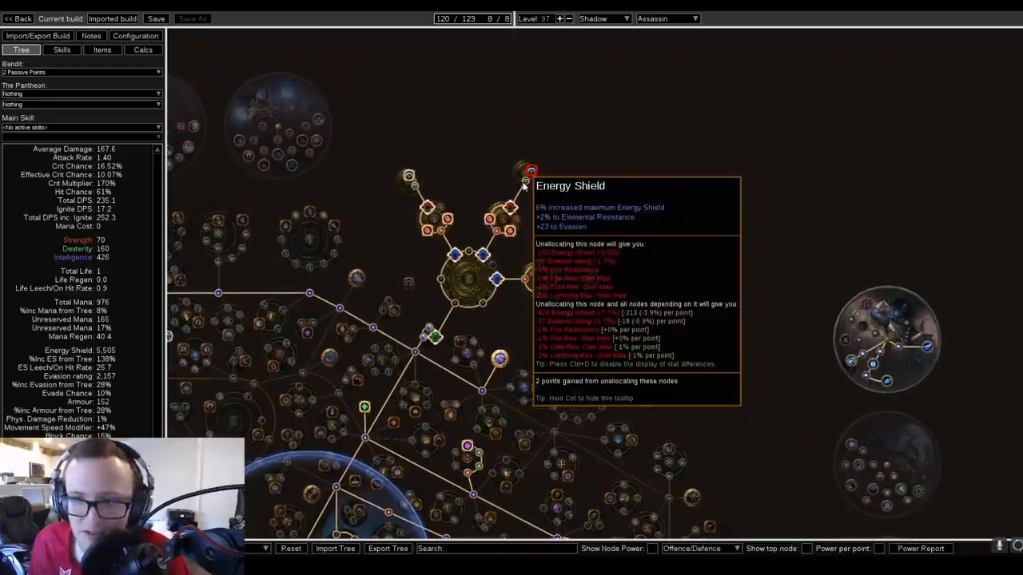
mouse_move(531, 171)
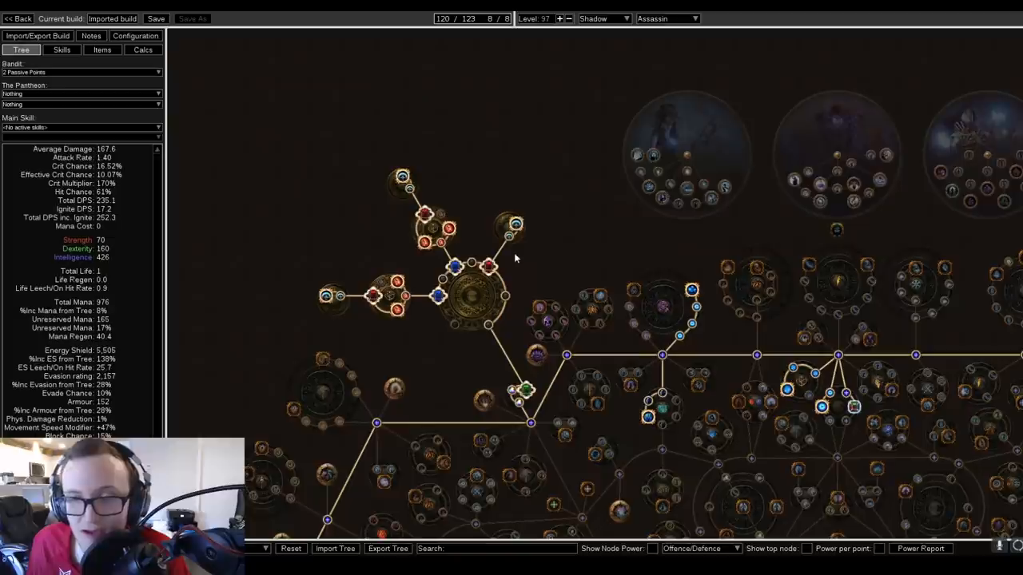
mouse_move(462, 19)
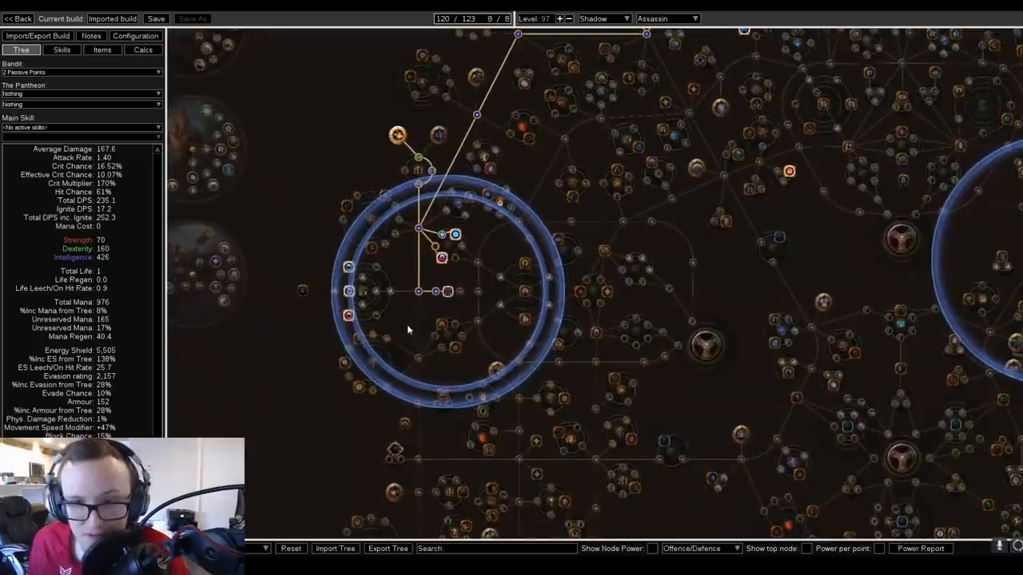
mouse_move(349, 317)
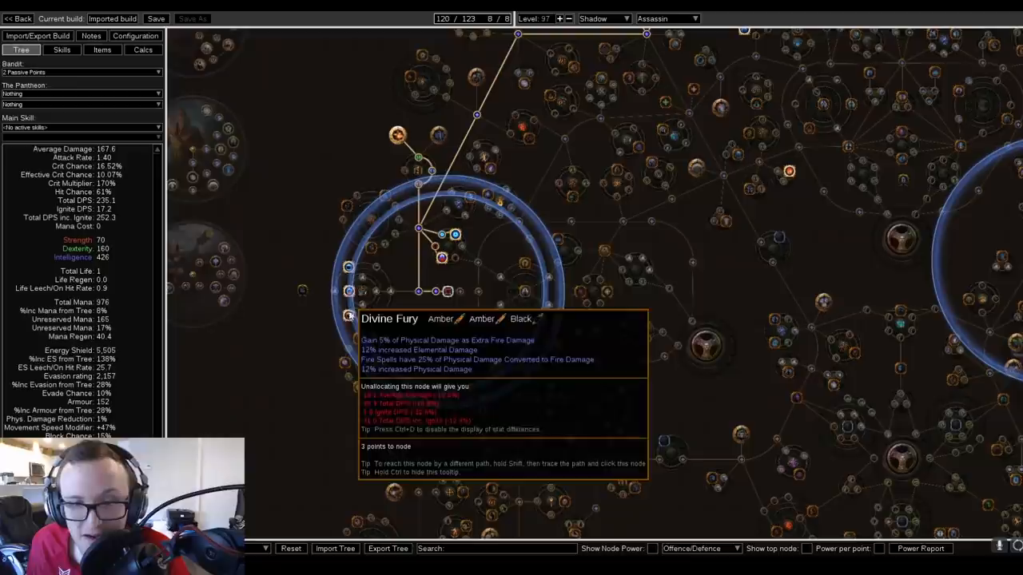
mouse_move(349, 294)
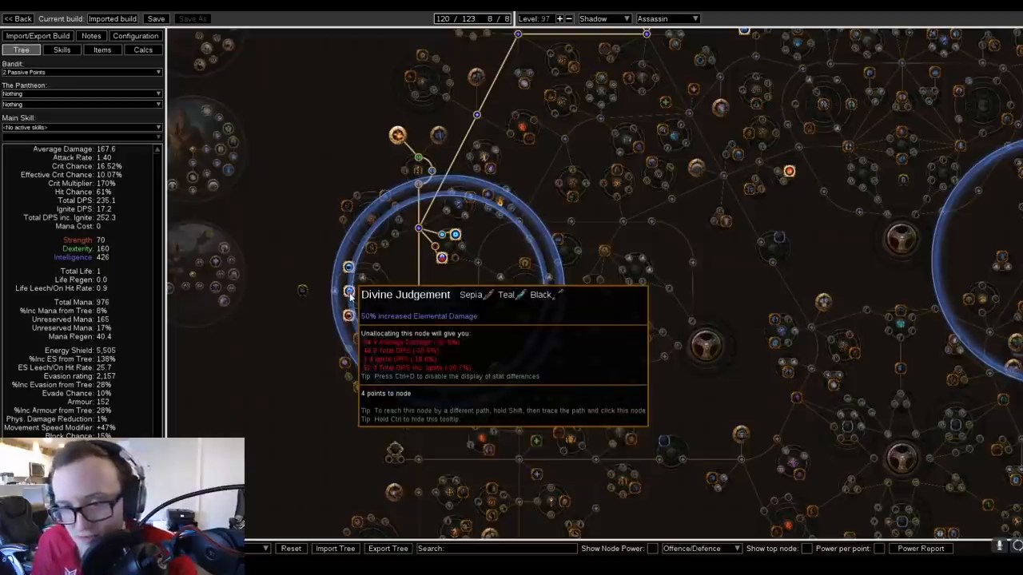
mouse_move(348, 269)
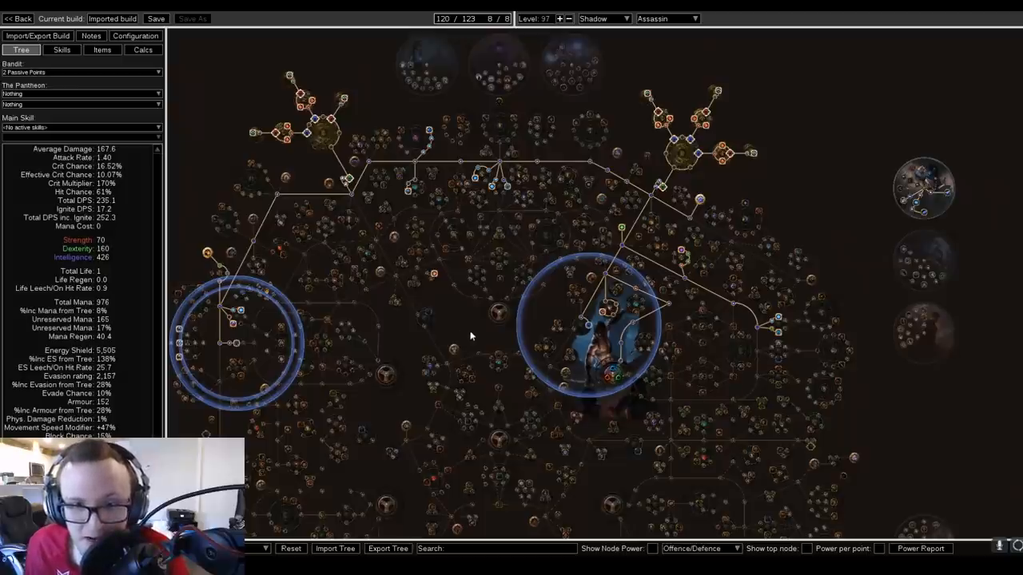
- Show the equipped items list with weapons, armour, flasks and sixteen jewel sockets
left_click(102, 50)
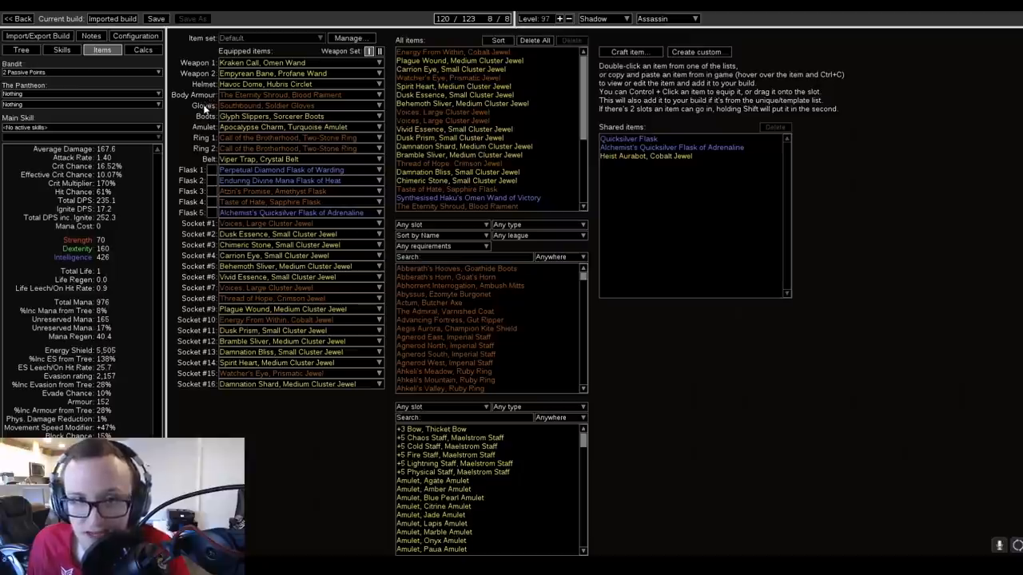
mouse_move(198, 156)
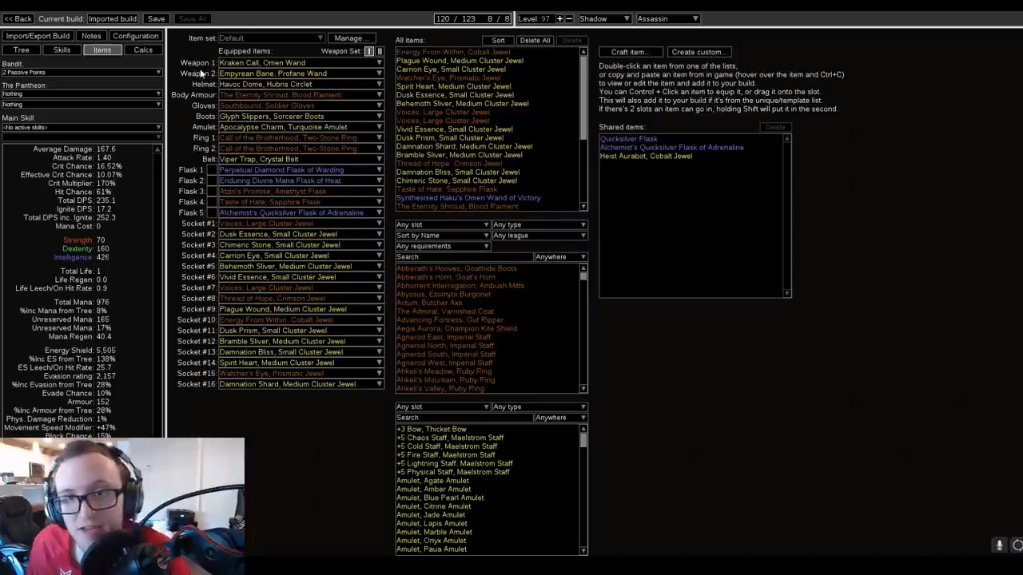
mouse_move(279, 94)
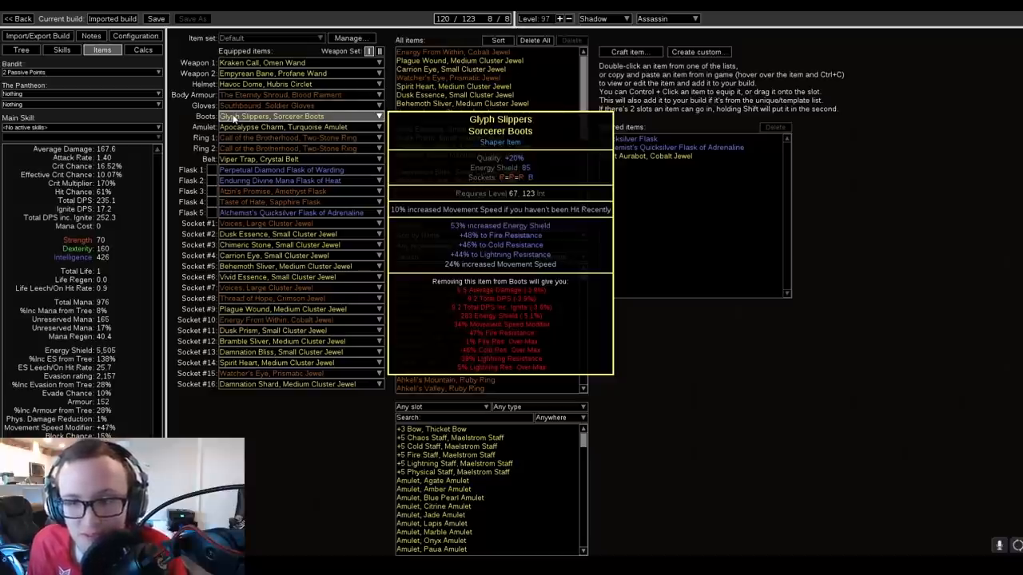
mouse_move(279, 126)
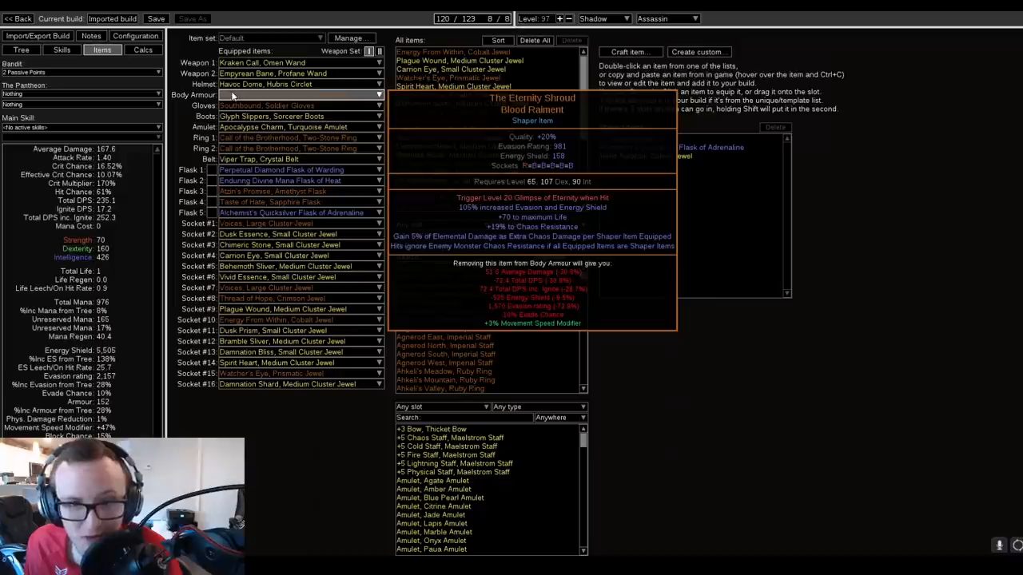
mouse_move(284, 128)
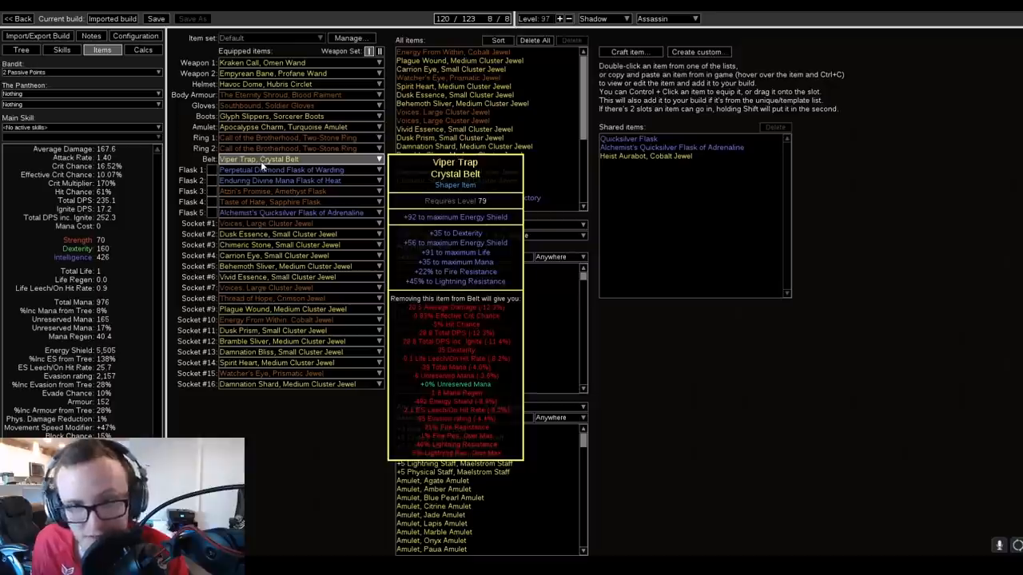
mouse_move(264, 165)
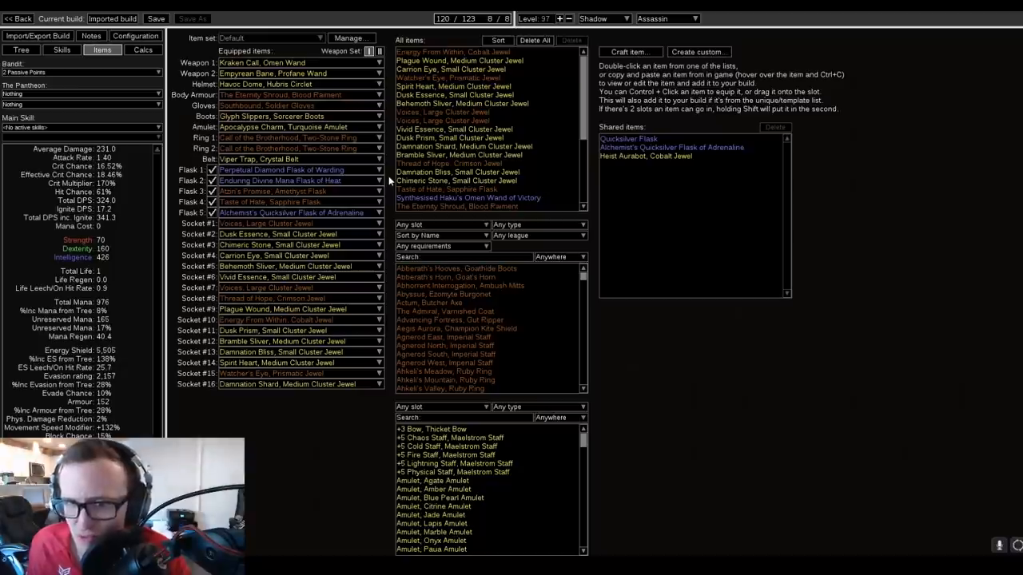
mouse_move(279, 181)
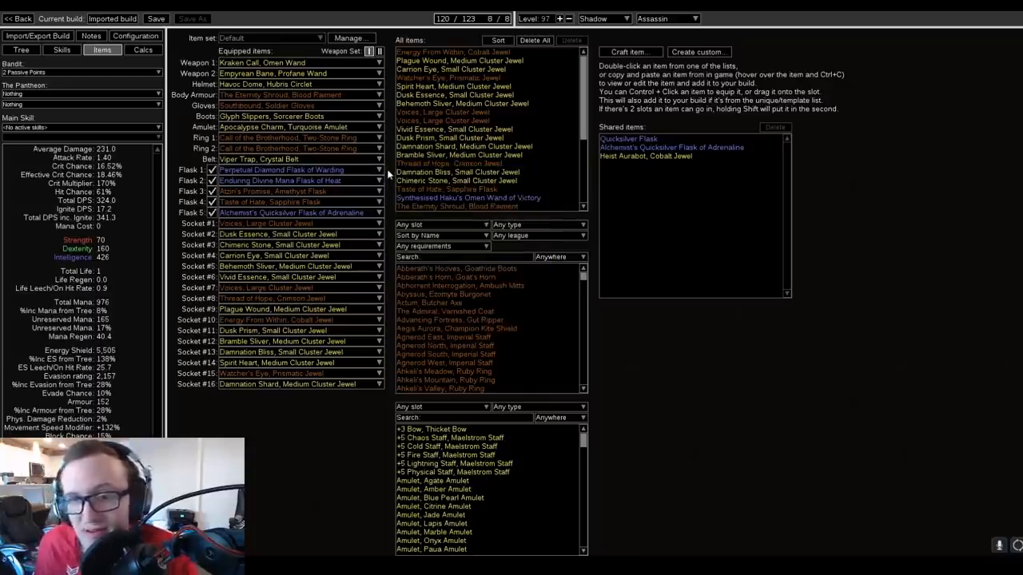
mouse_move(280, 192)
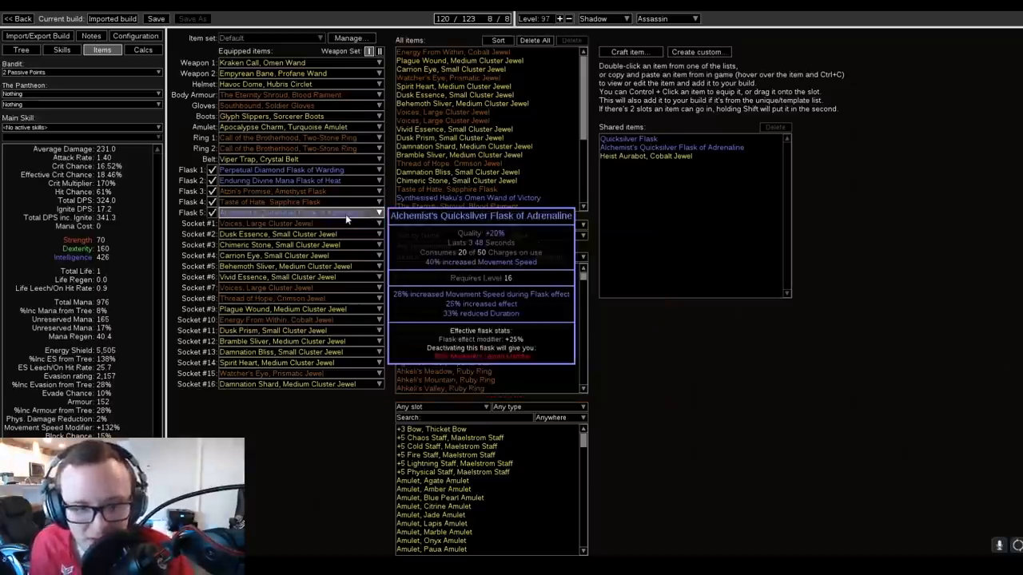
- Show the helmet socket group: Vaal Discipline, Herald of Ash, Arctic Armour and Enlighten
left_click(61, 50)
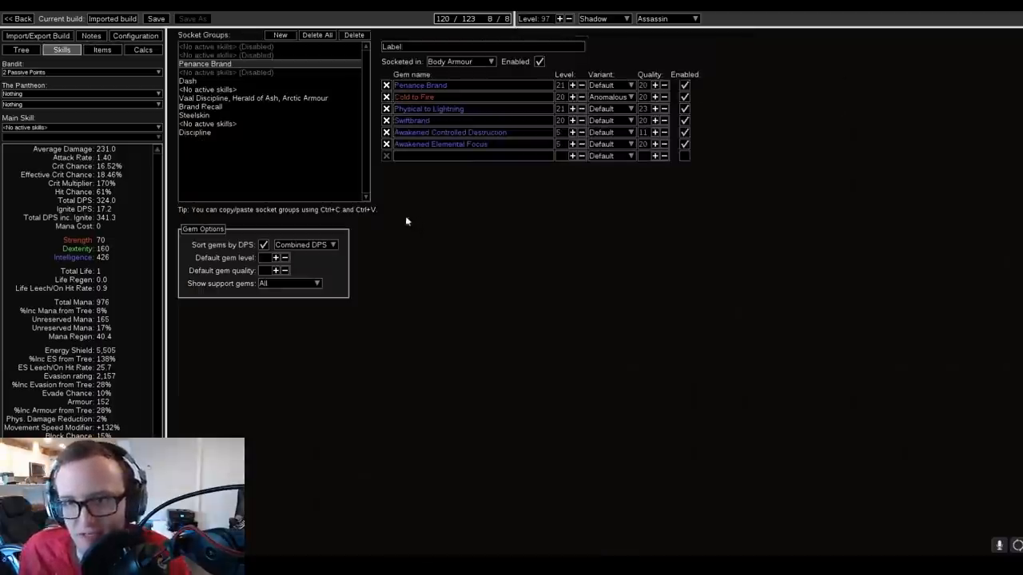
mouse_move(761, 154)
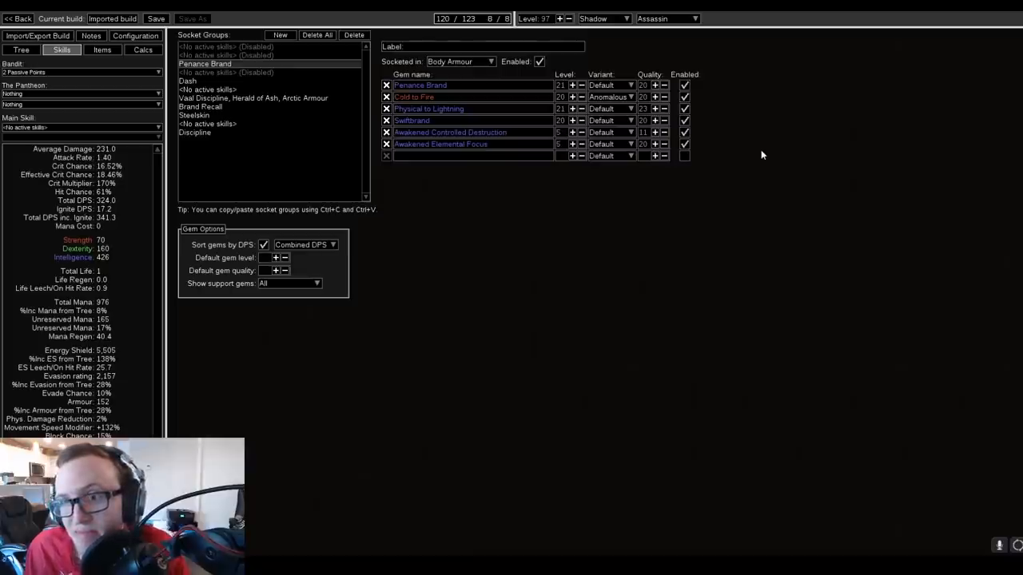
left_click(253, 98)
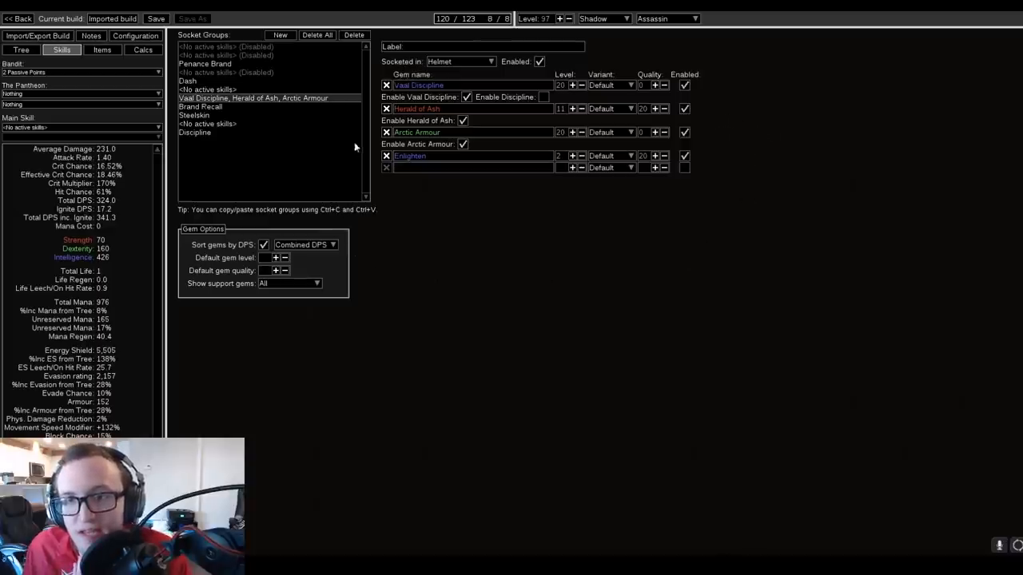
mouse_move(416, 109)
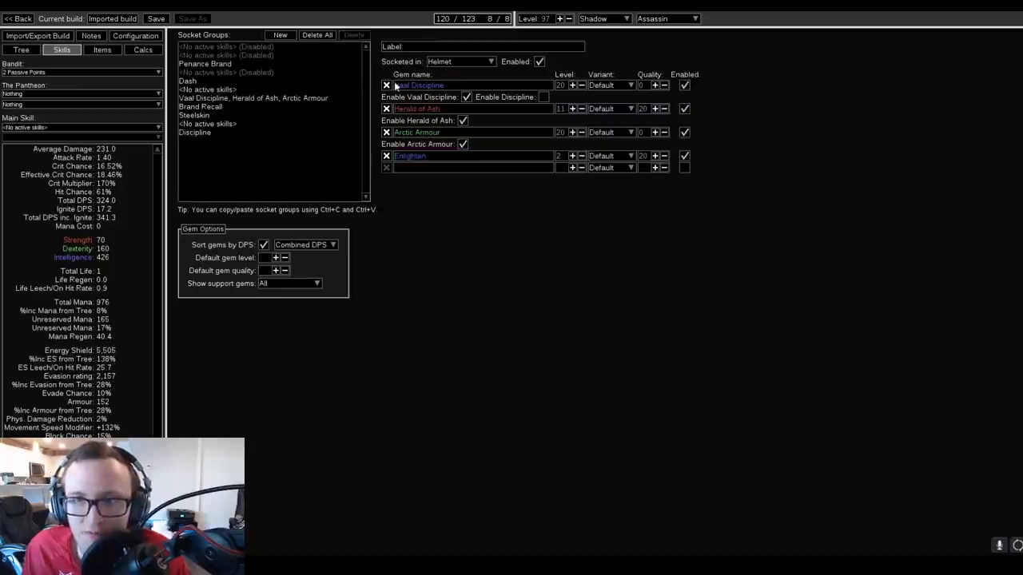
mouse_move(419, 86)
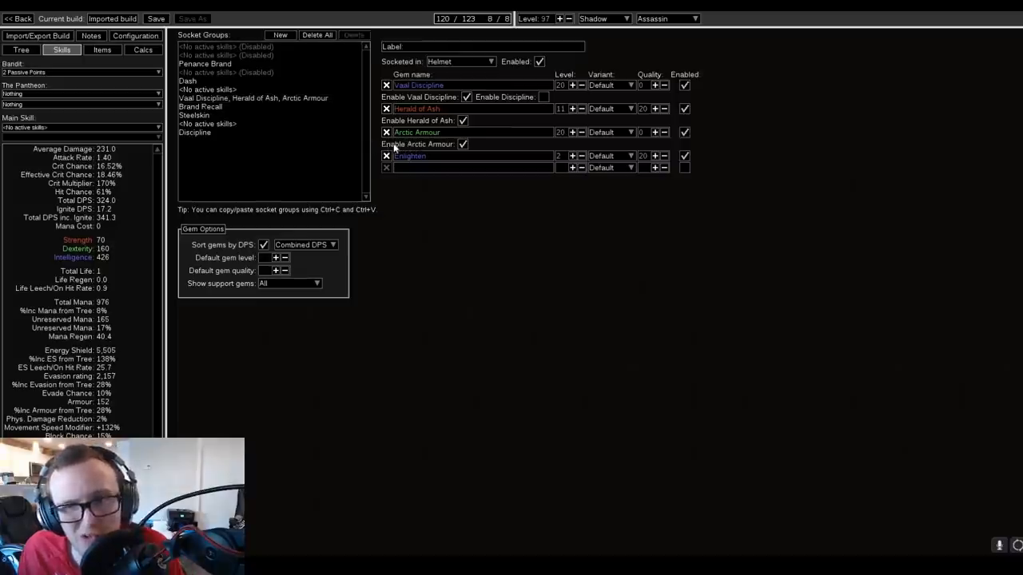
- Show the amulet-granted Discipline group, then return to the passive tree
left_click(195, 131)
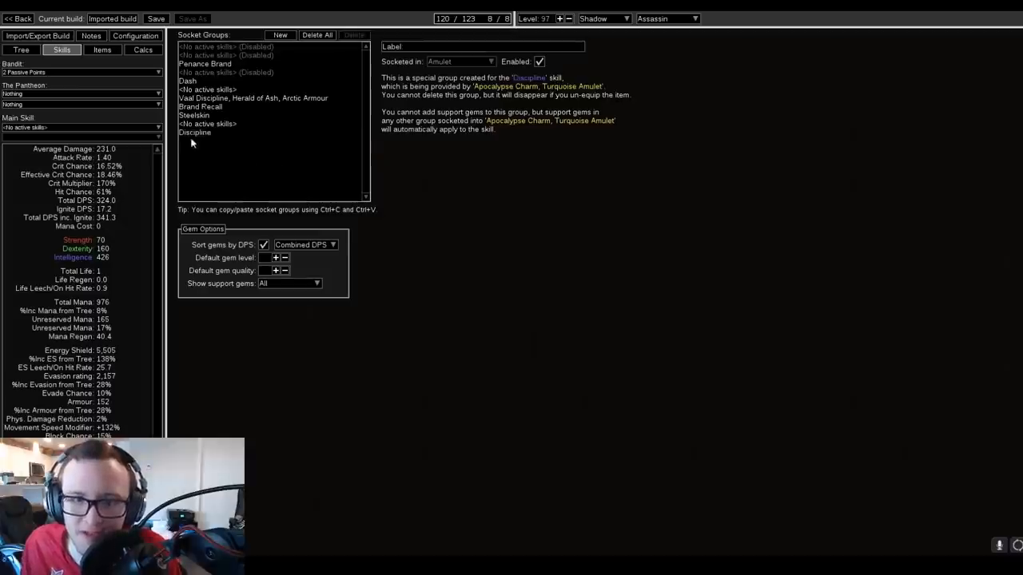
mouse_move(100, 344)
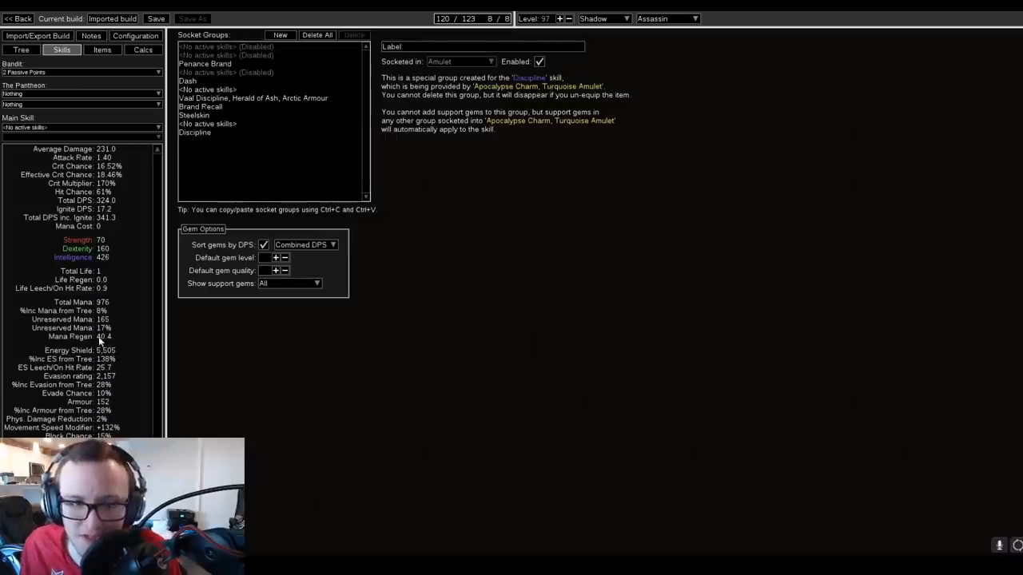
mouse_move(202, 147)
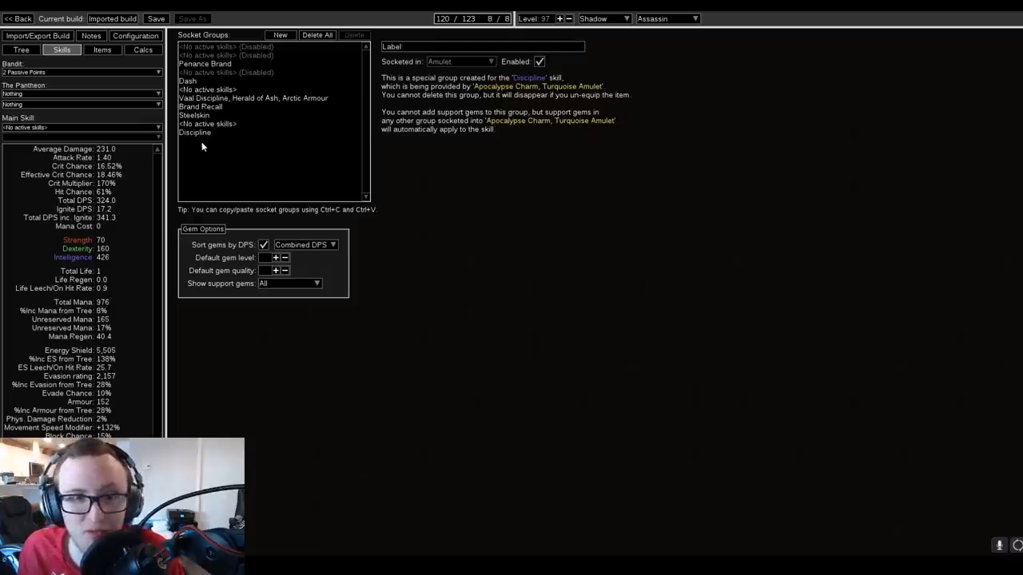
left_click(21, 50)
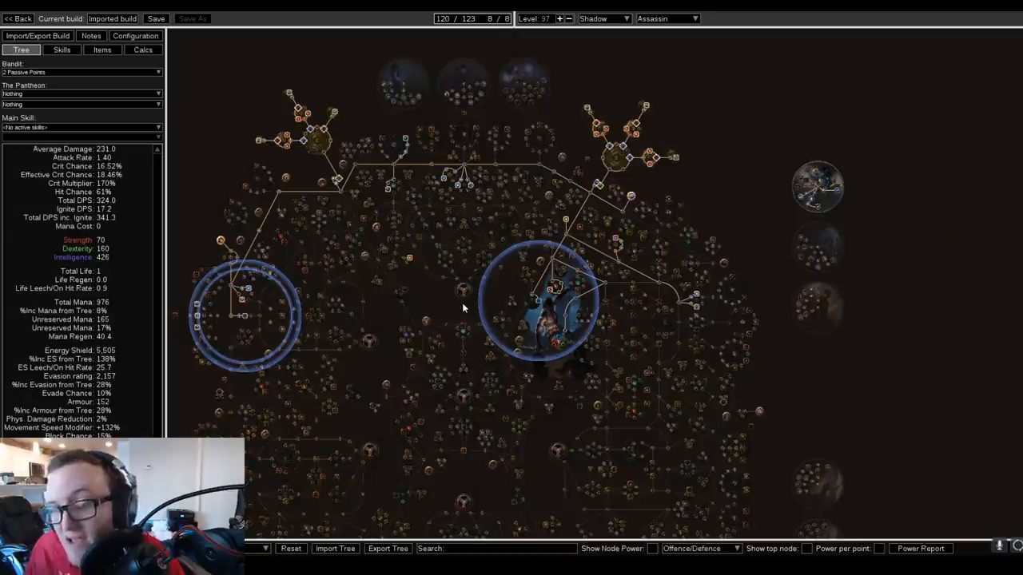
mouse_move(463, 312)
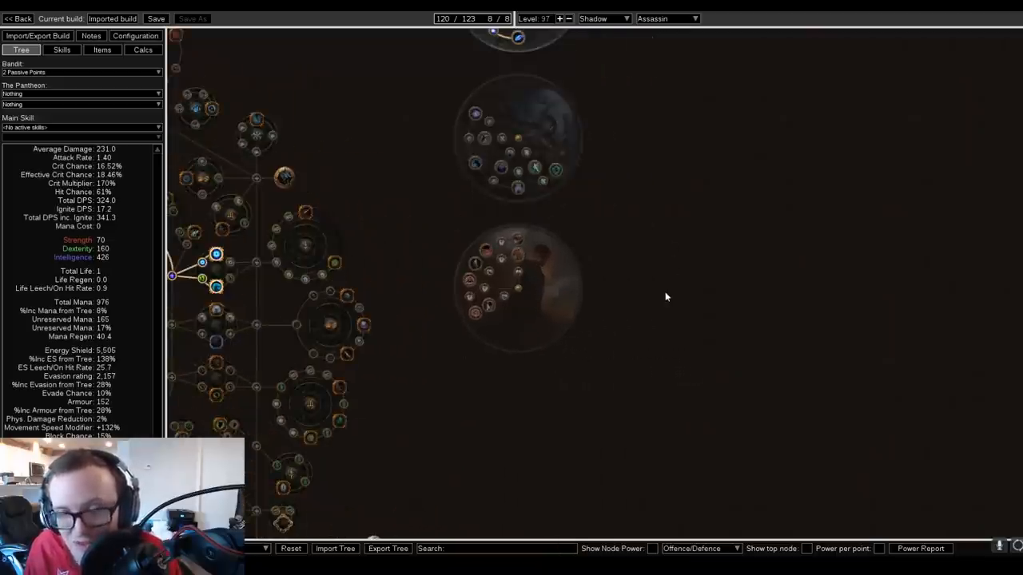
mouse_move(578, 408)
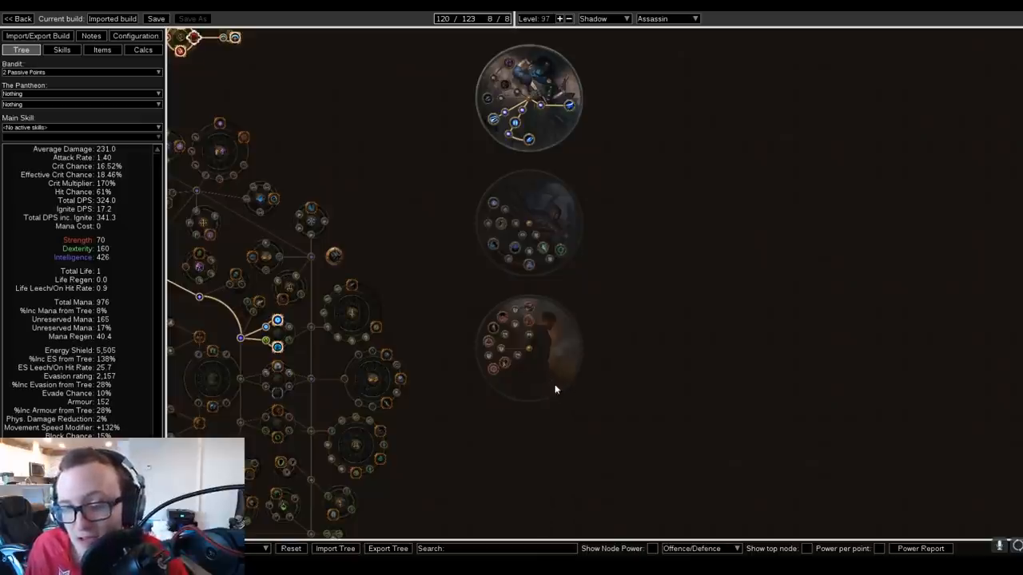
mouse_move(486, 387)
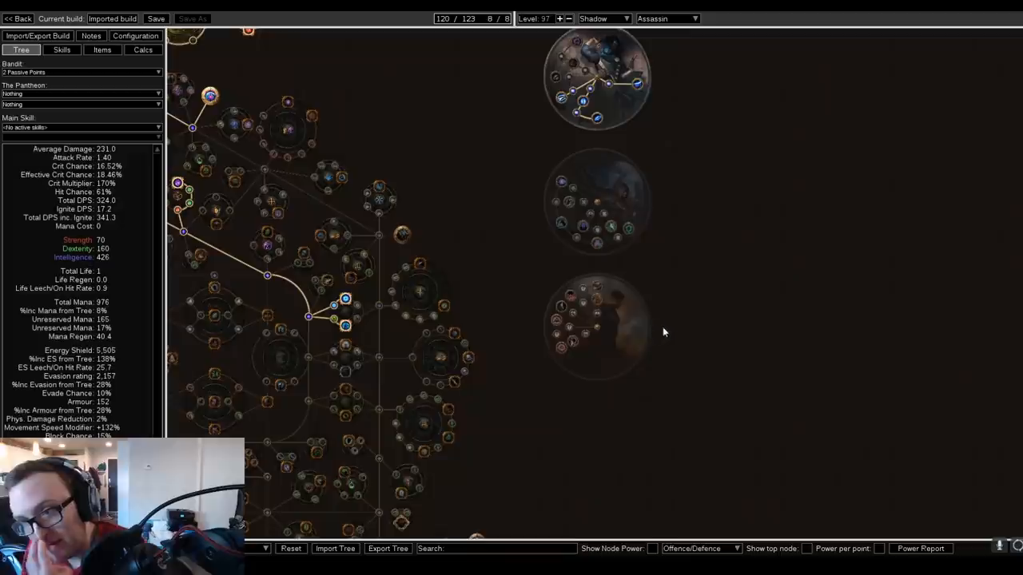
mouse_move(637, 263)
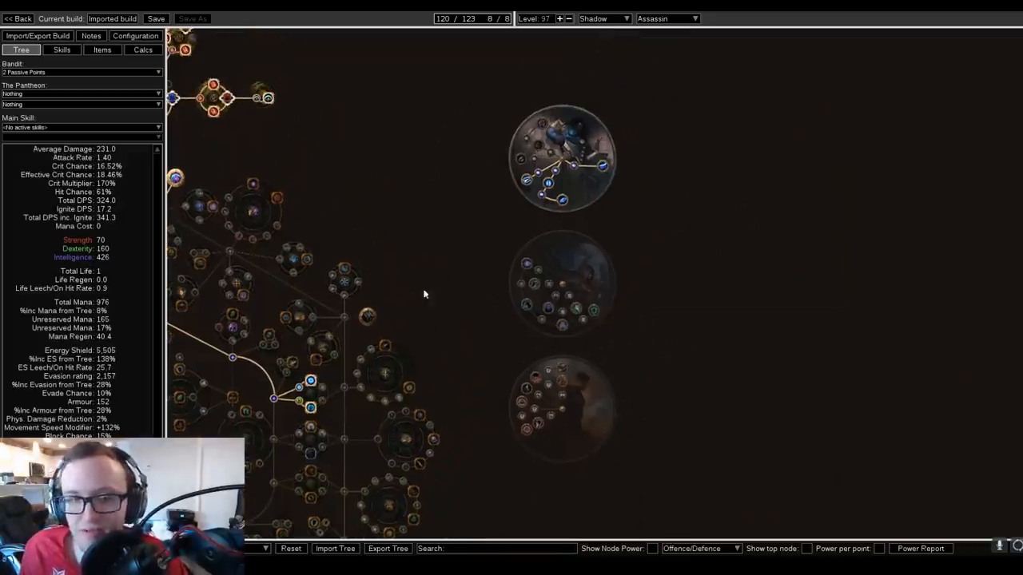
mouse_move(563, 228)
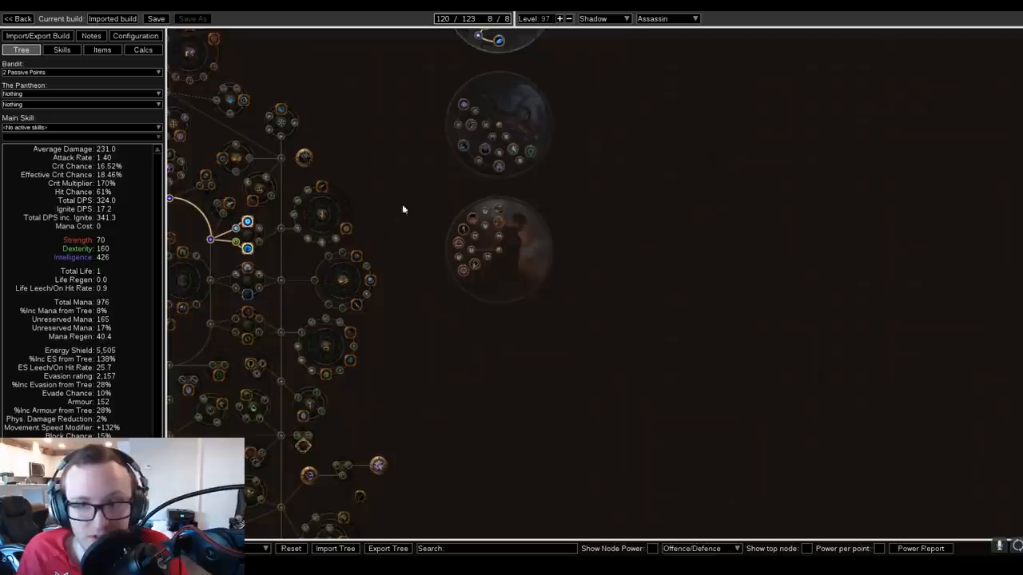
mouse_move(519, 307)
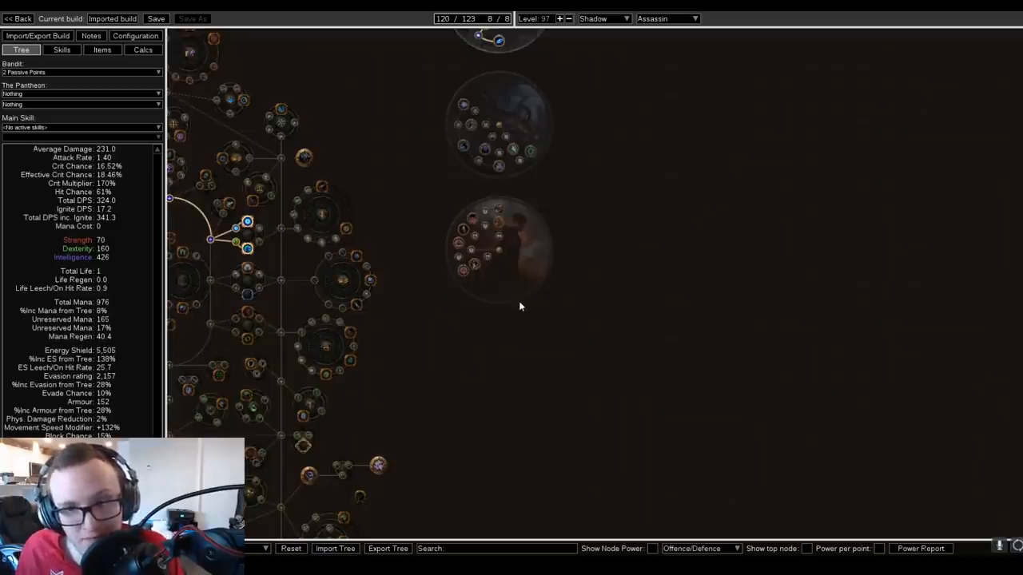
mouse_move(494, 312)
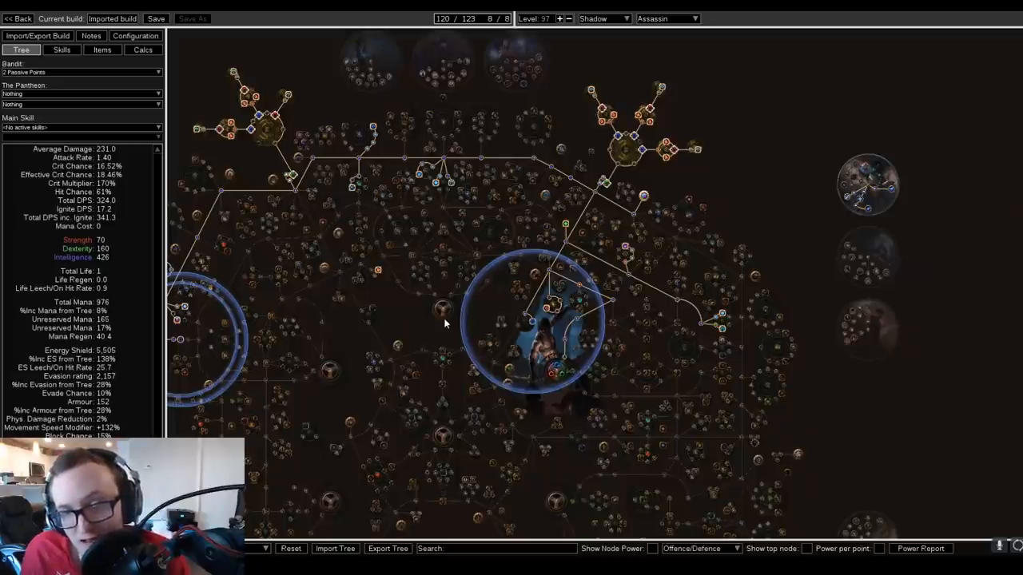
mouse_move(448, 326)
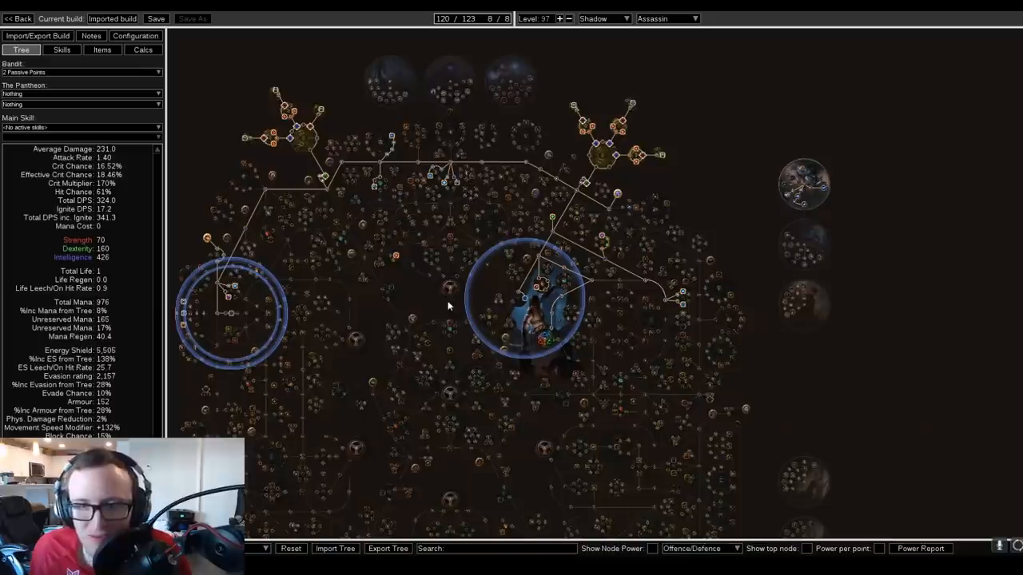
mouse_move(451, 300)
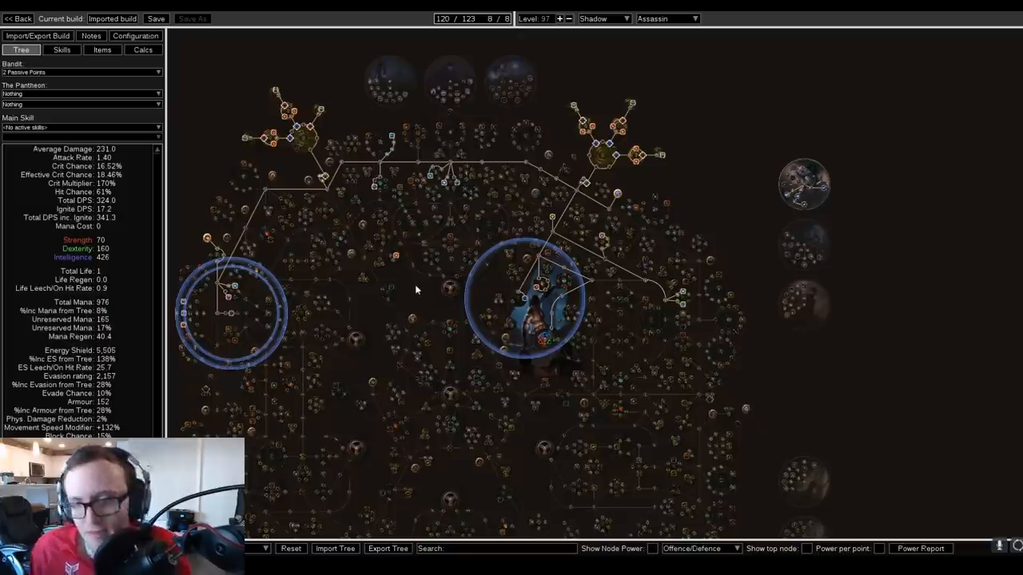
mouse_move(434, 294)
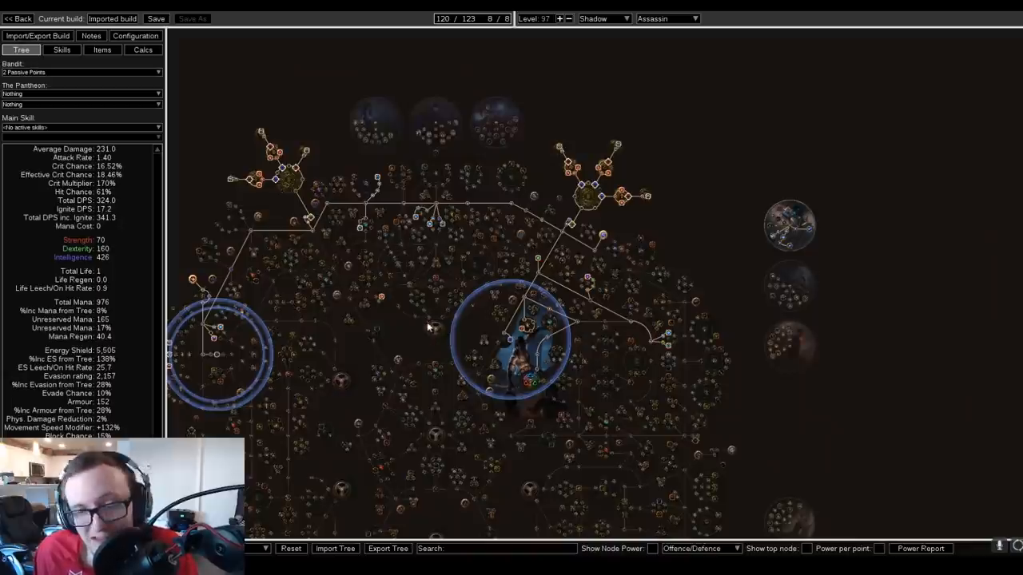
mouse_move(435, 342)
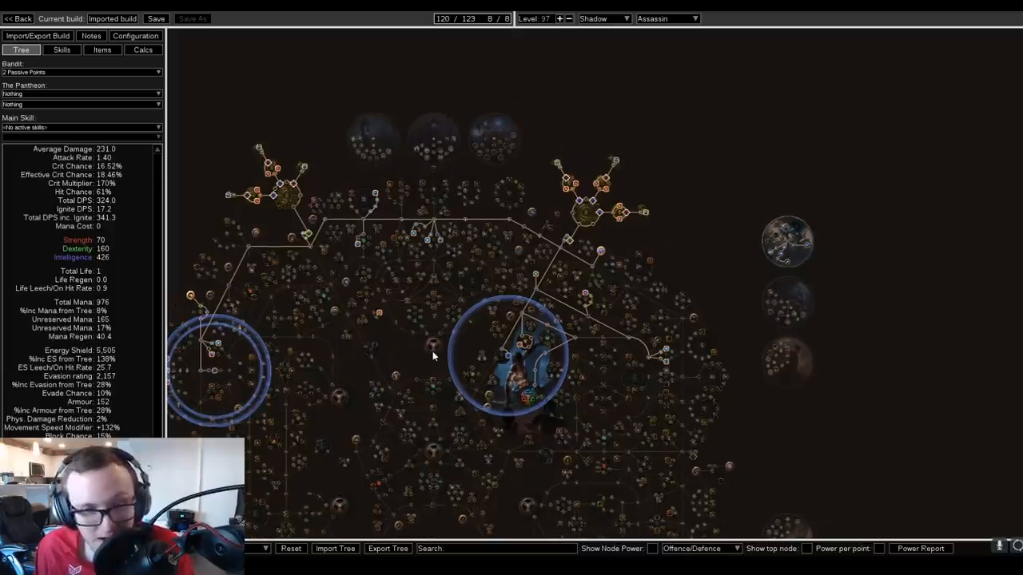
left_click(102, 50)
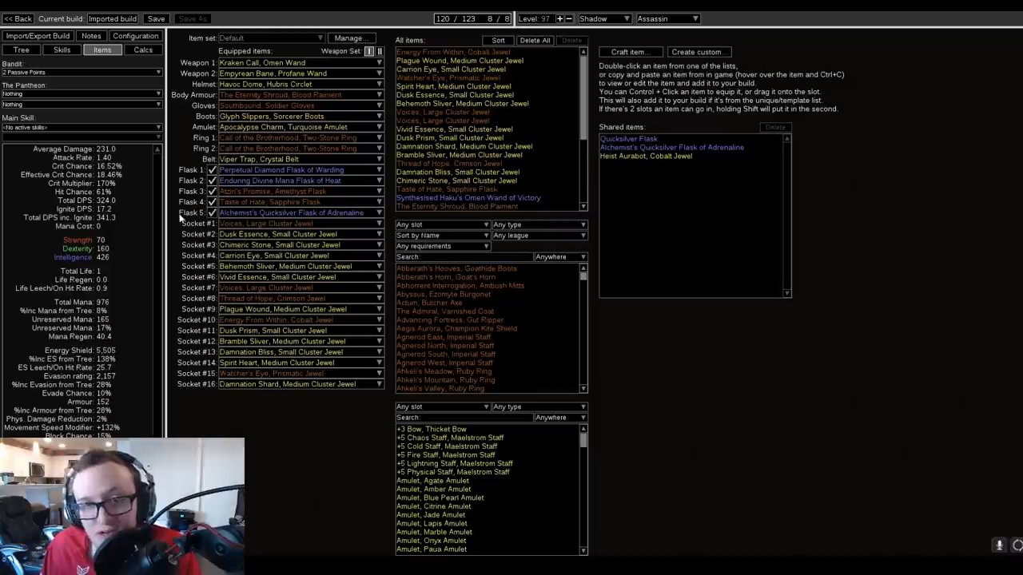
mouse_move(170, 230)
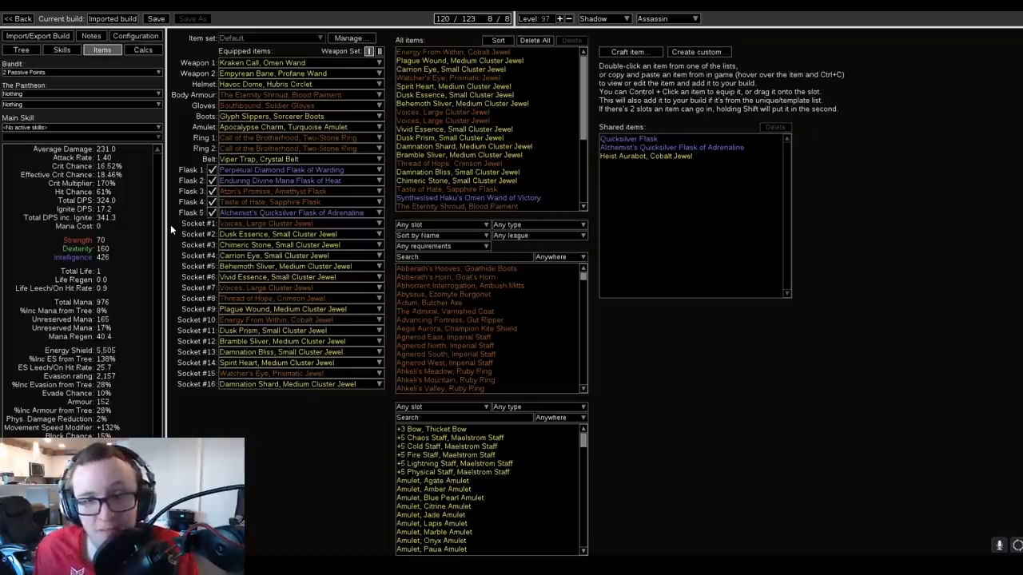
mouse_move(272, 105)
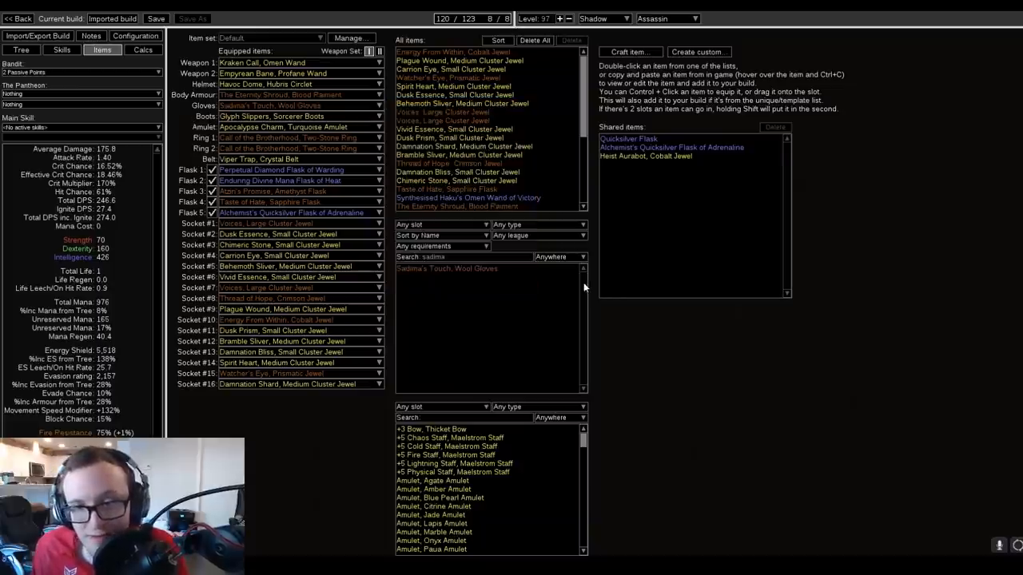
mouse_move(508, 302)
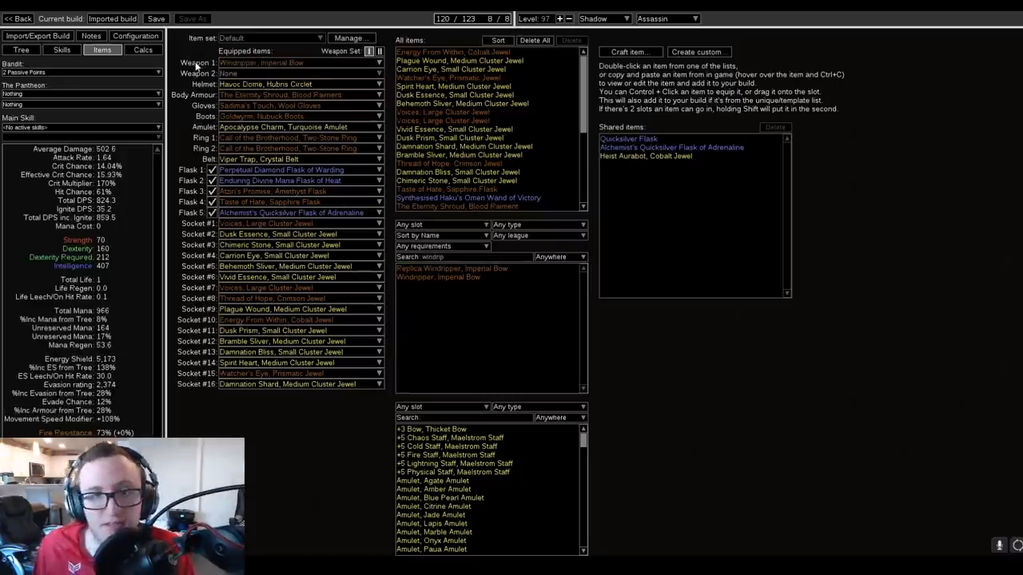
mouse_move(280, 63)
type("string")
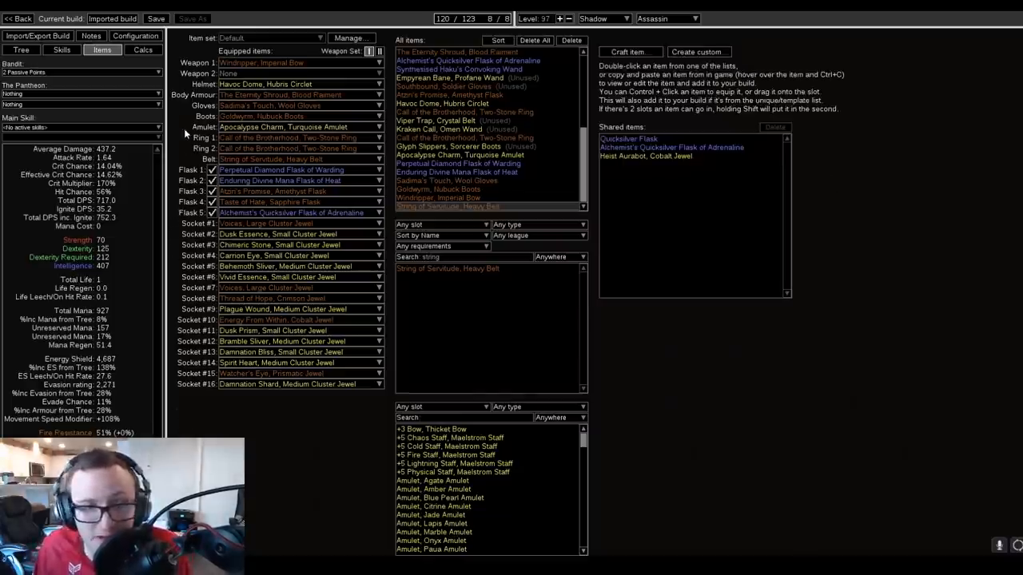
mouse_move(185, 145)
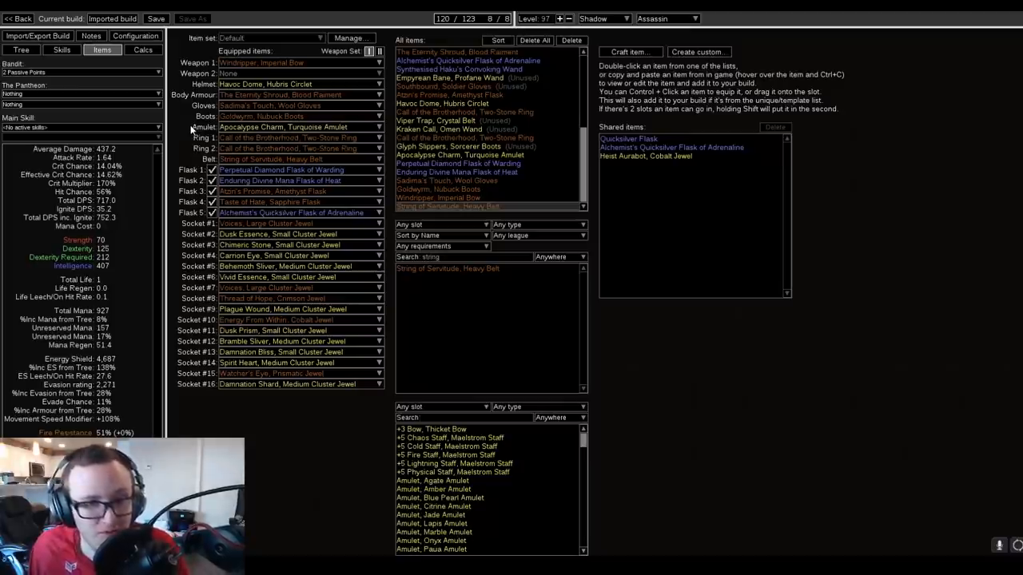
mouse_move(195, 120)
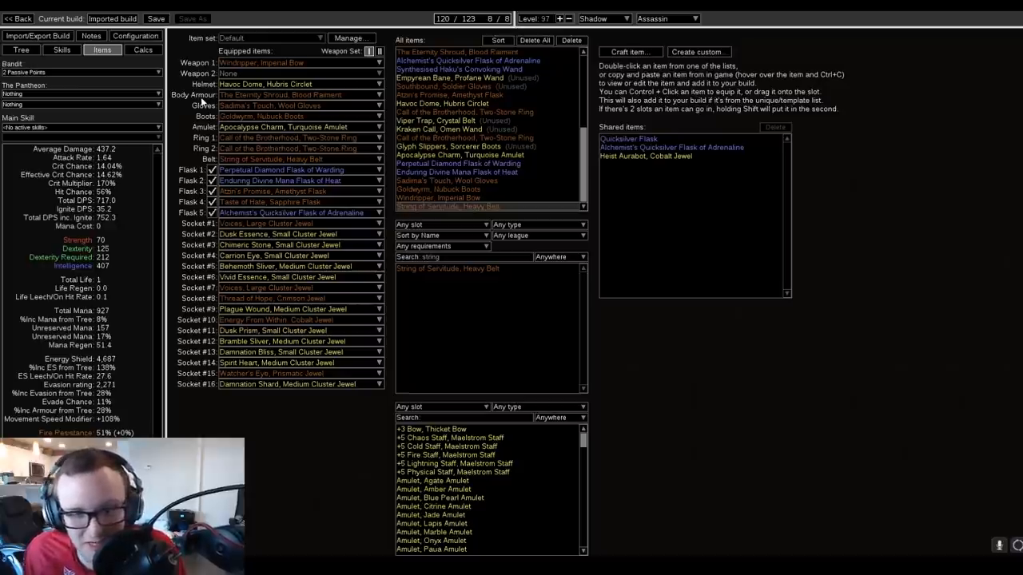
- Return to the passive tree after equipping the new bow, gloves and String of Servitude belt
left_click(22, 49)
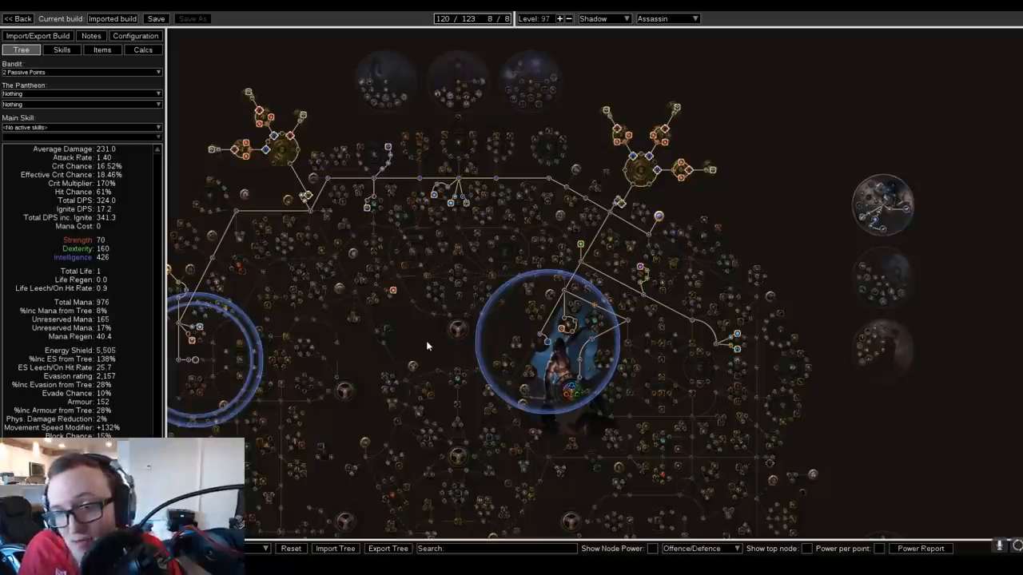
mouse_move(448, 323)
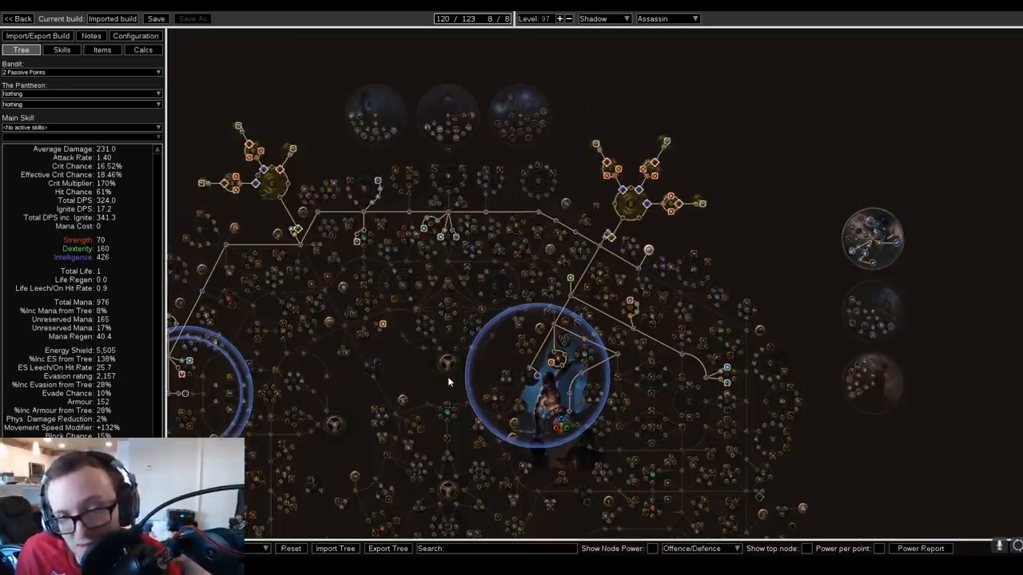
scroll("up", 3)
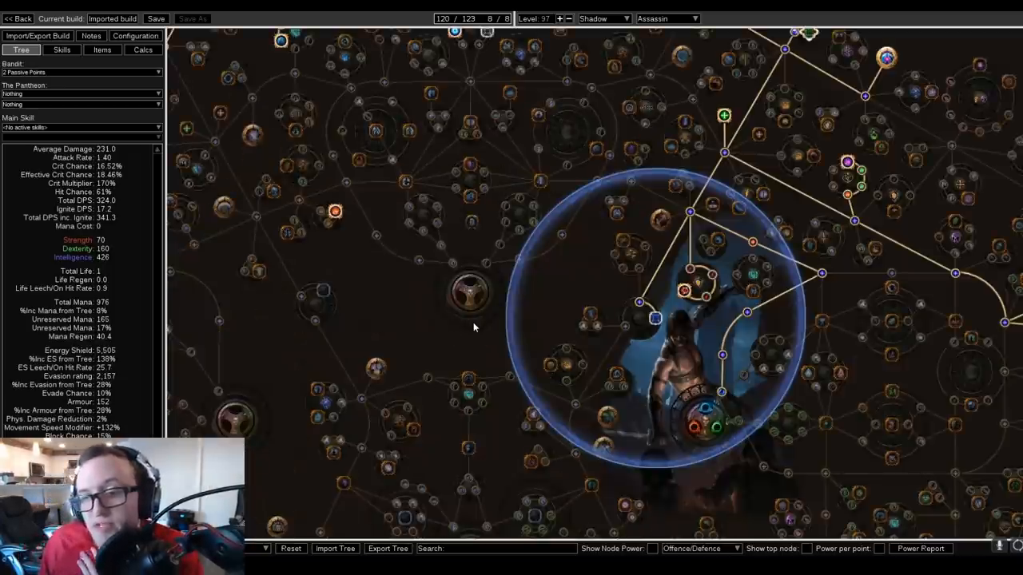